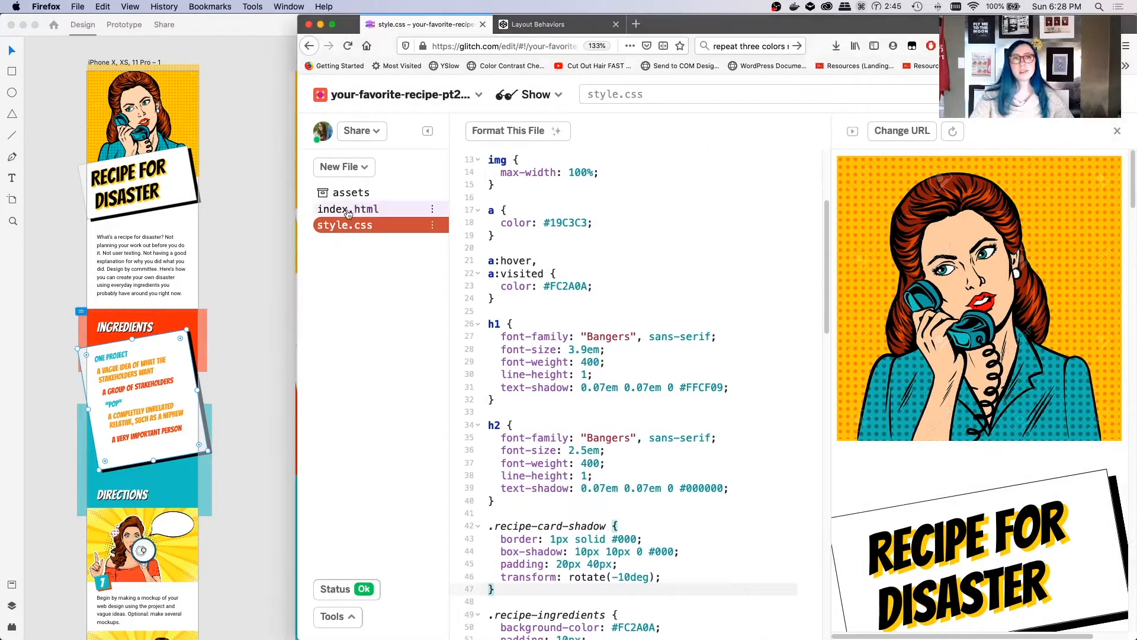
# - Check the intro title h1's class name in index.html
pyautogui.click(348, 209)
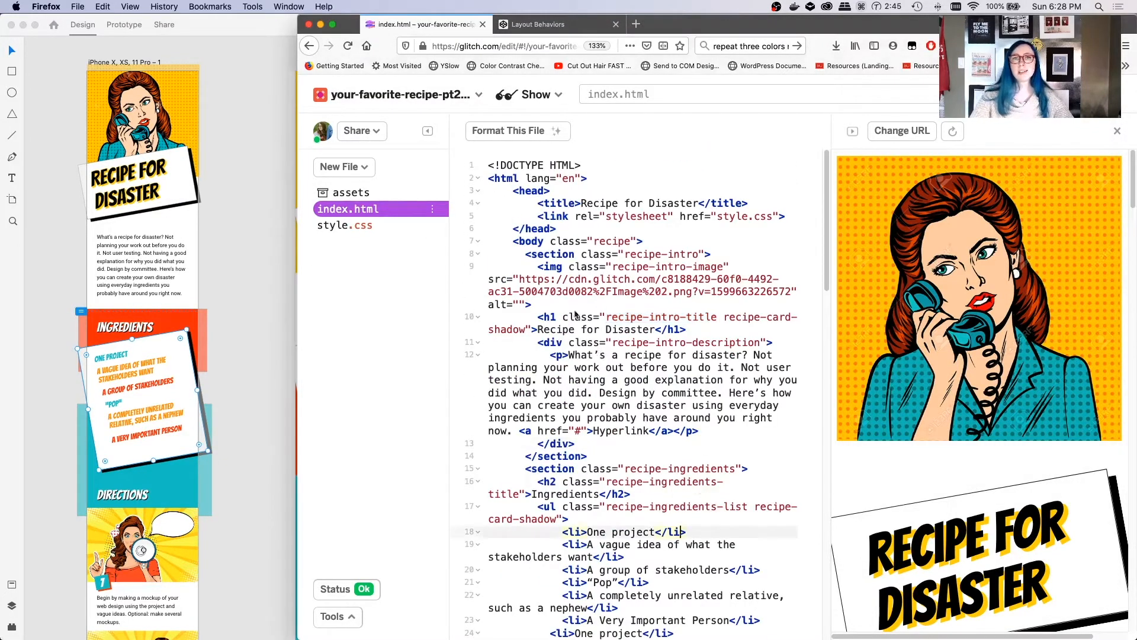
pyautogui.doubleClick(659, 317)
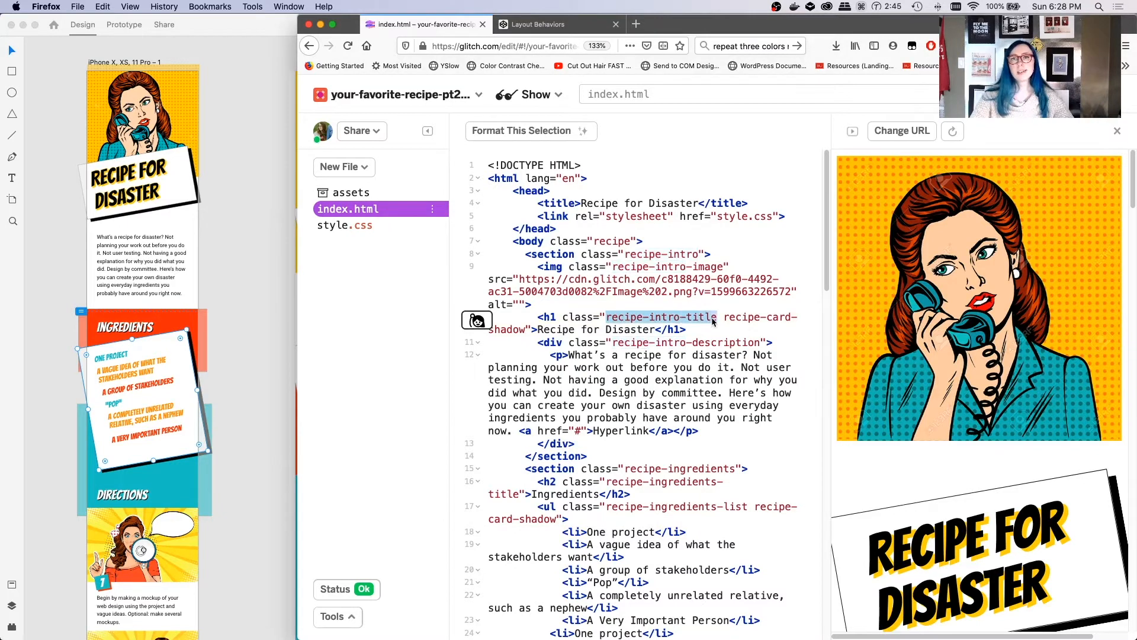
pyautogui.click(141, 174)
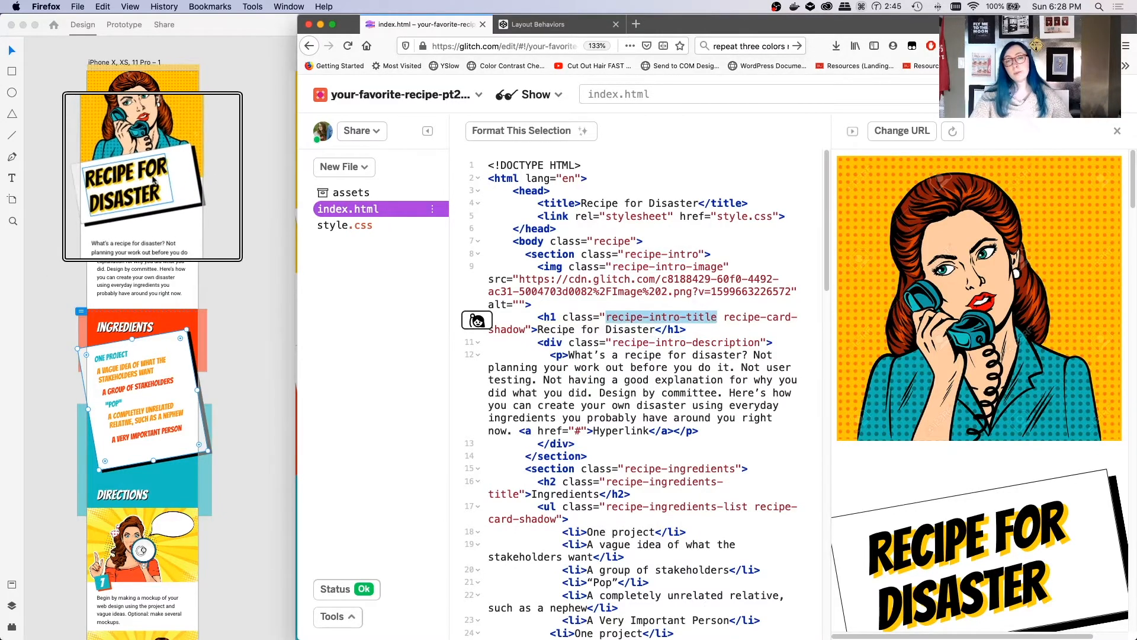
pyautogui.click(703, 317)
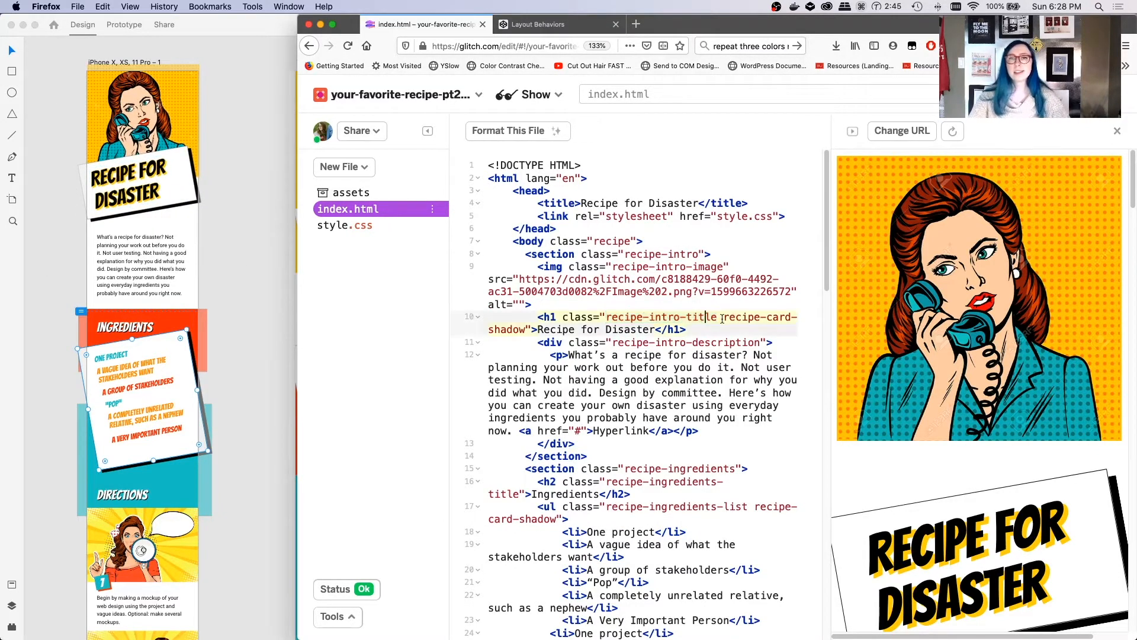
# - In style.css, start a .recipe-intro-title { rule below .recipe-card-shadow
pyautogui.doubleClick(659, 317)
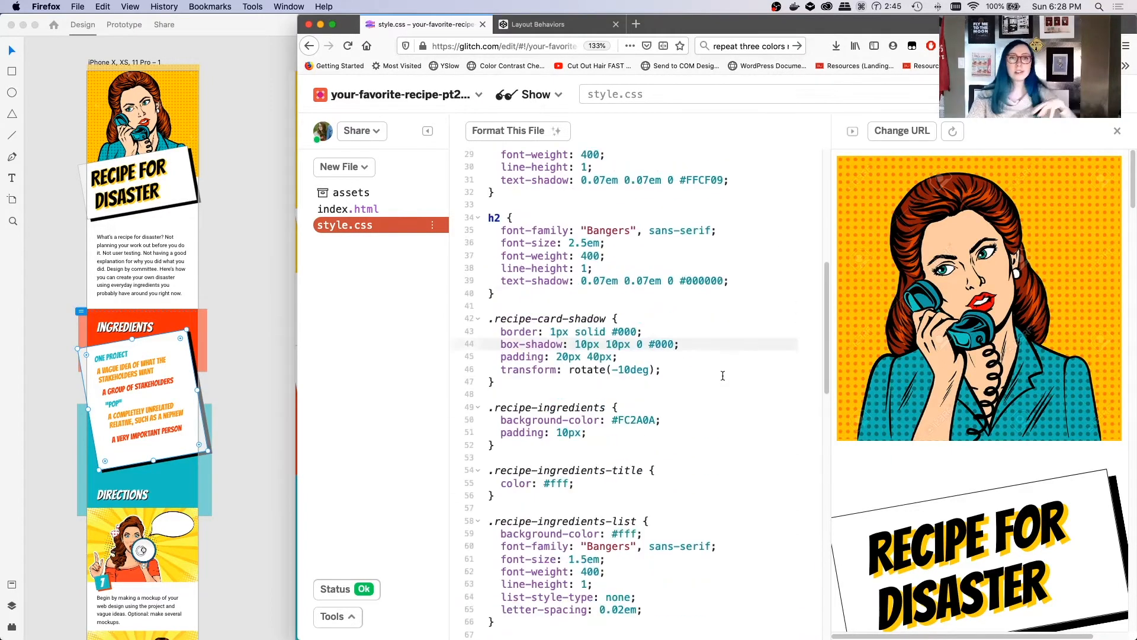
pyautogui.scroll(-3)
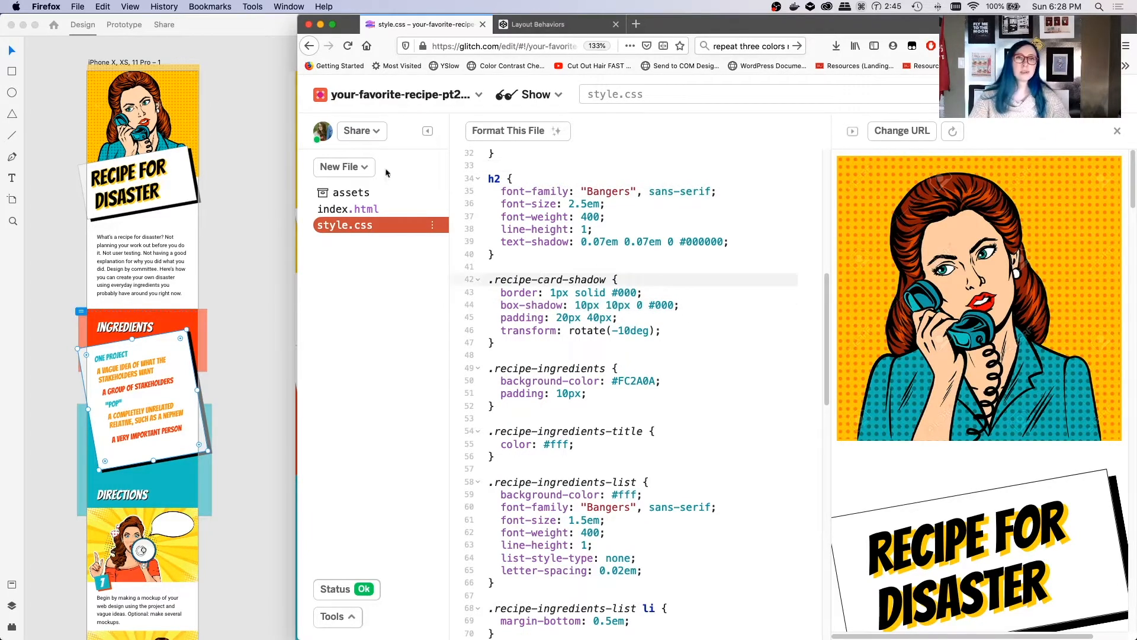
pyautogui.click(142, 265)
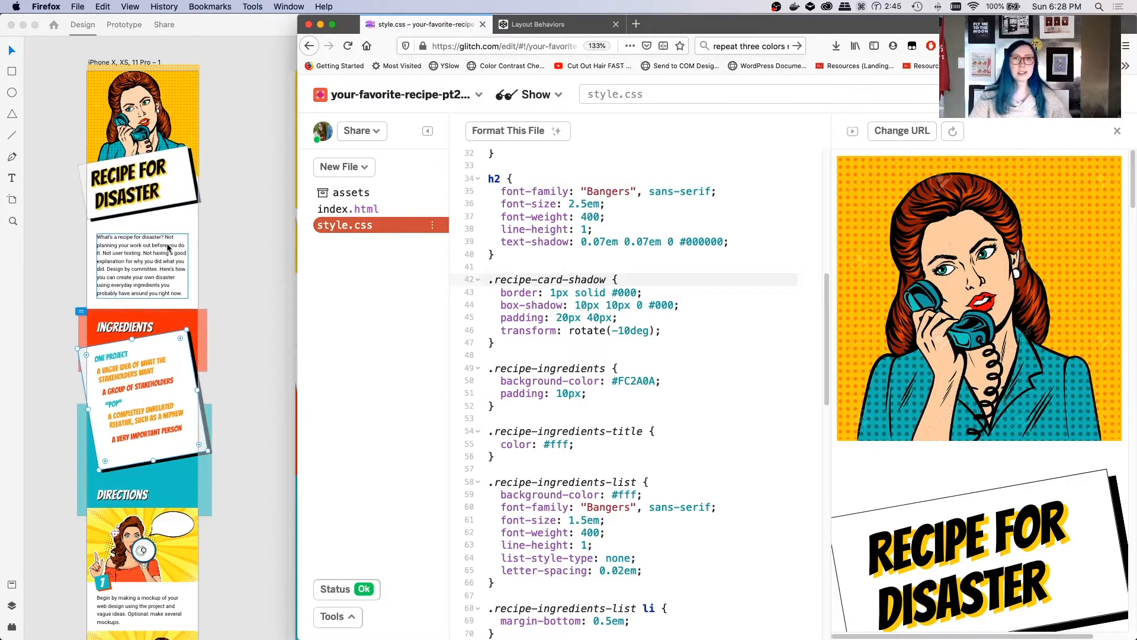
pyautogui.click(493, 342)
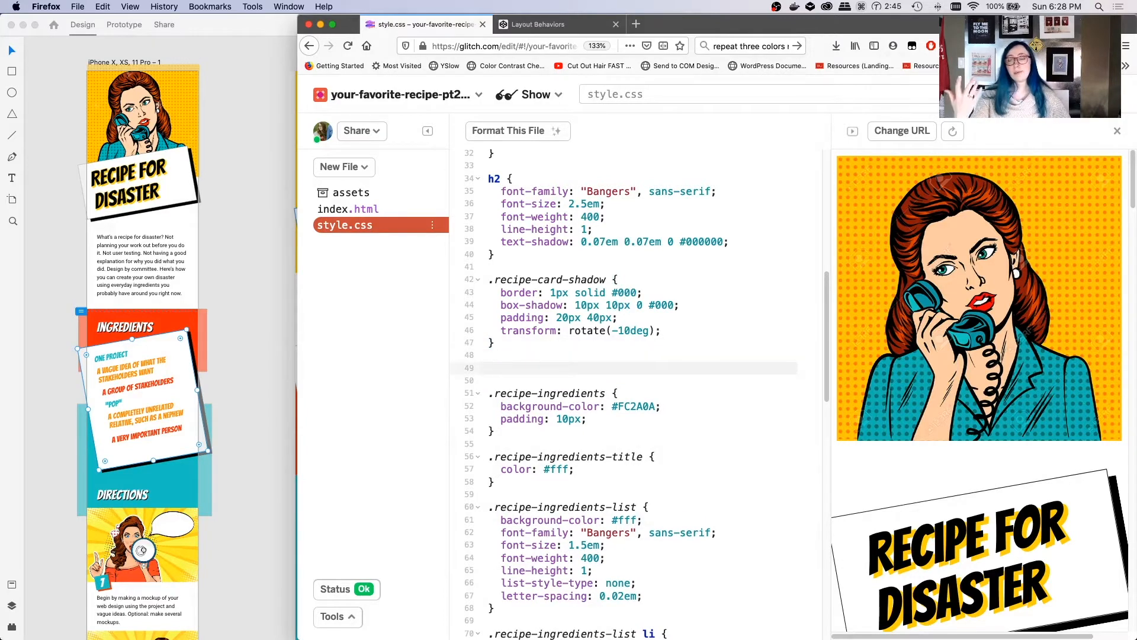
pyautogui.write('.recipe-intro-title')
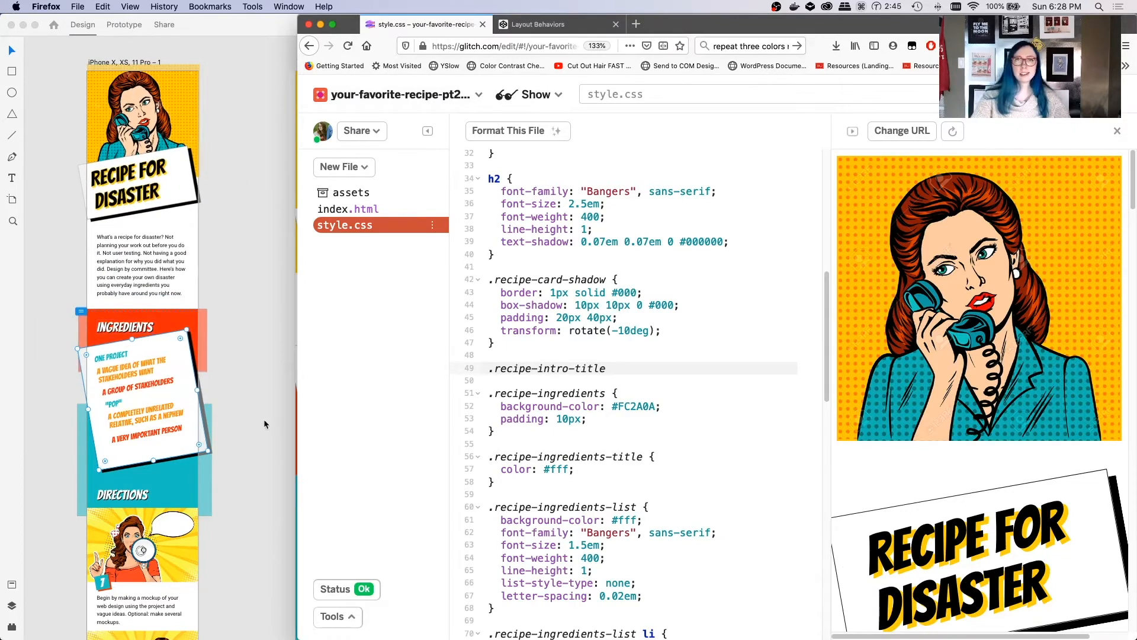
pyautogui.write('{')
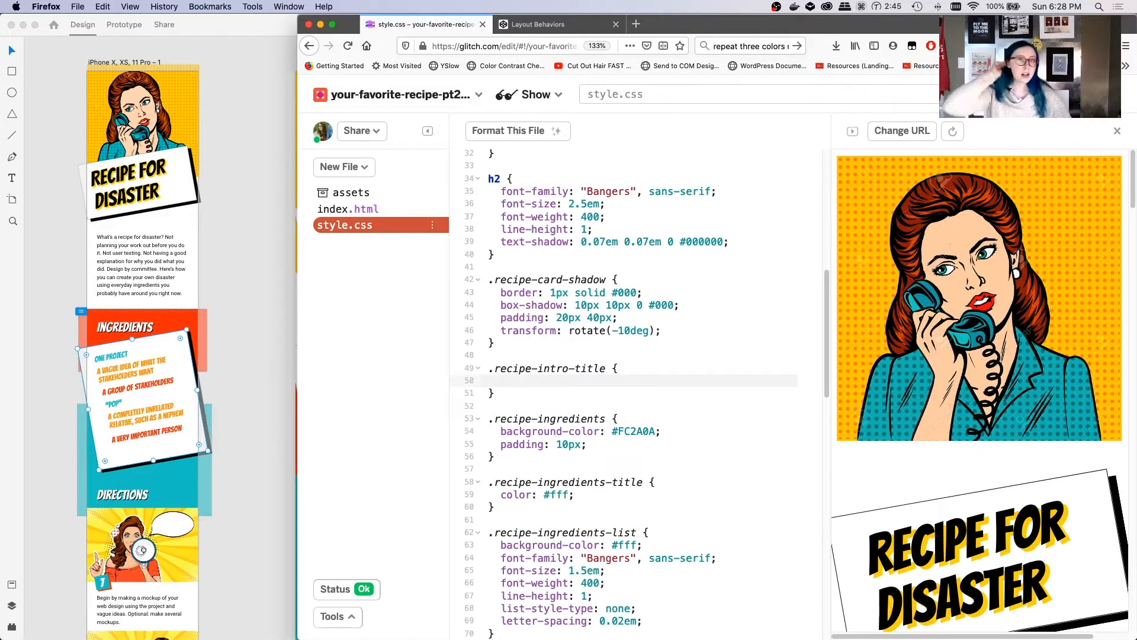
# - Put <div><span>Text</span></div> in the Popcode page body
pyautogui.click(504, 380)
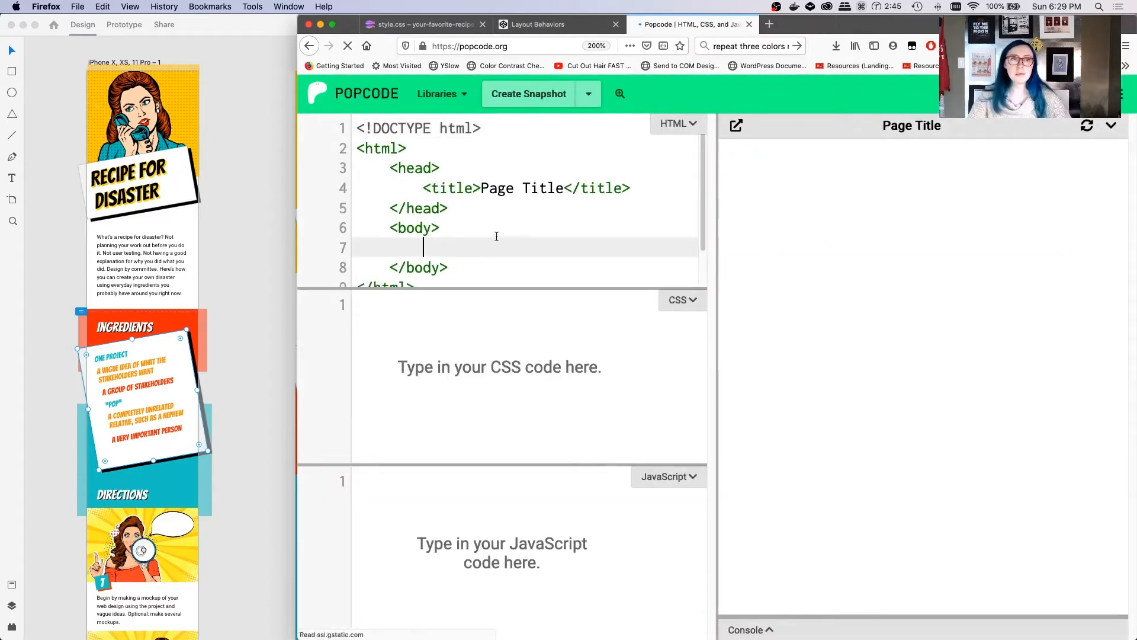
pyautogui.write('<div>')
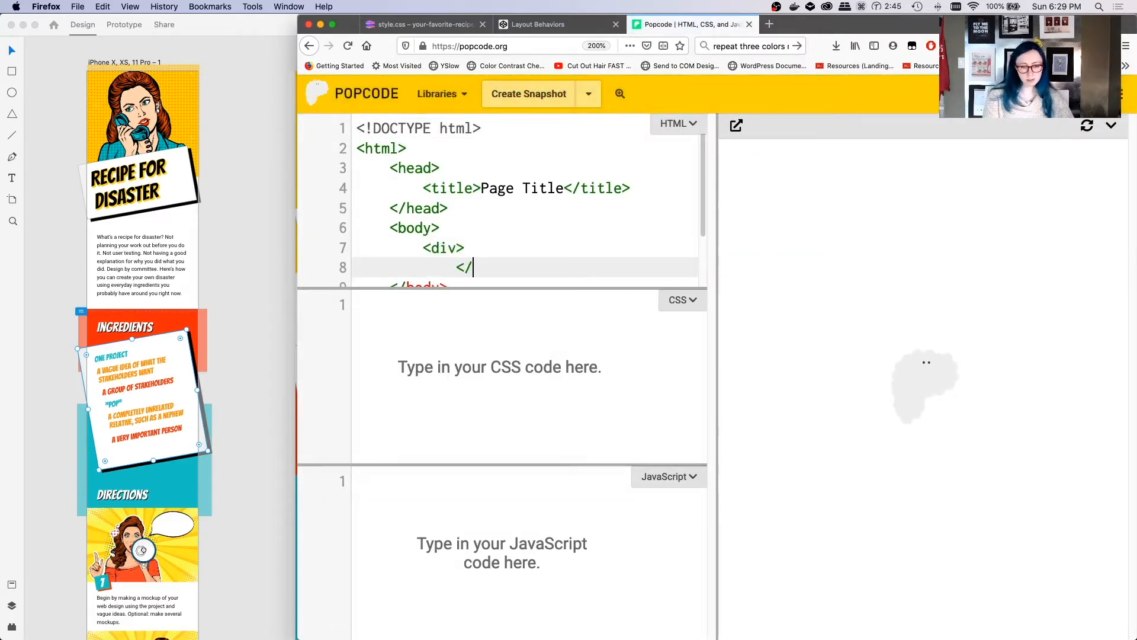
pyautogui.write('div>')
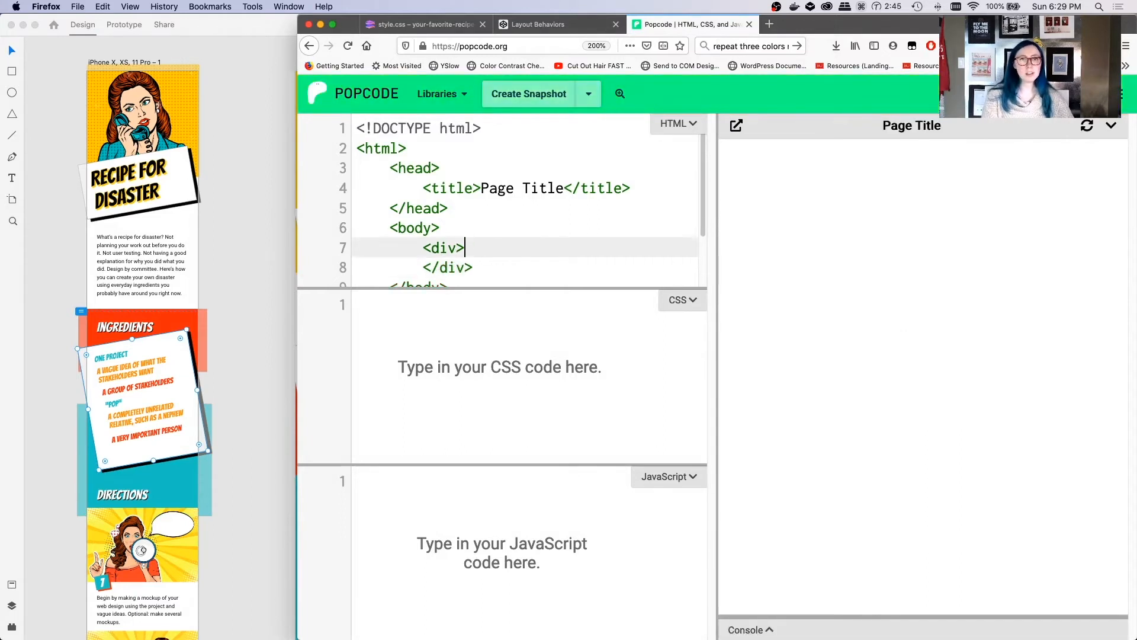
pyautogui.write('<span')
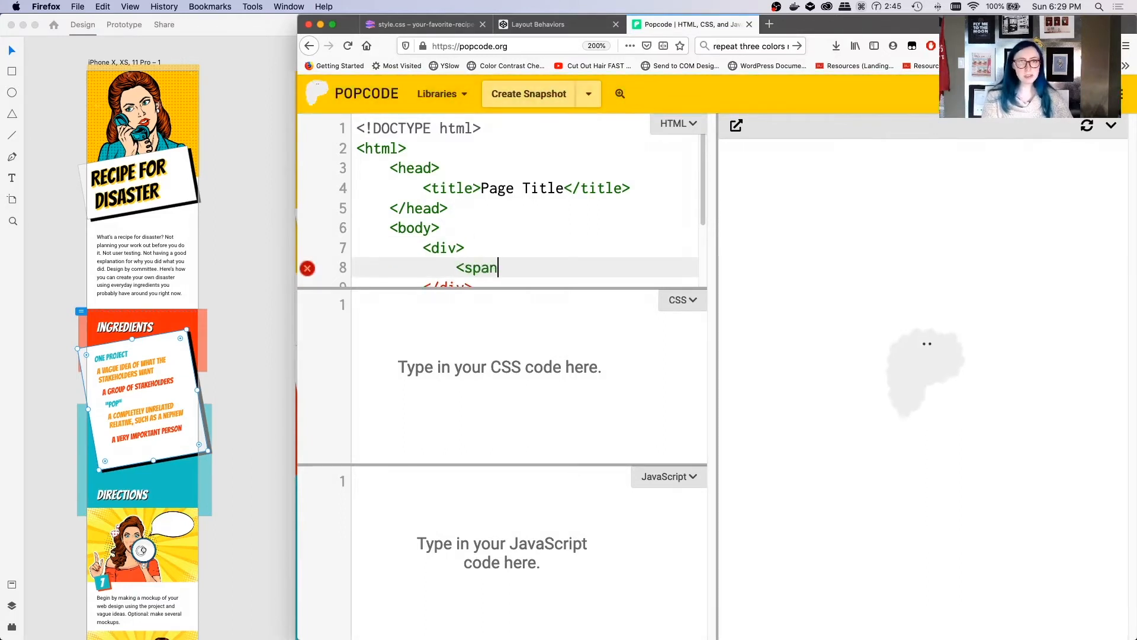
pyautogui.write('>Tes')
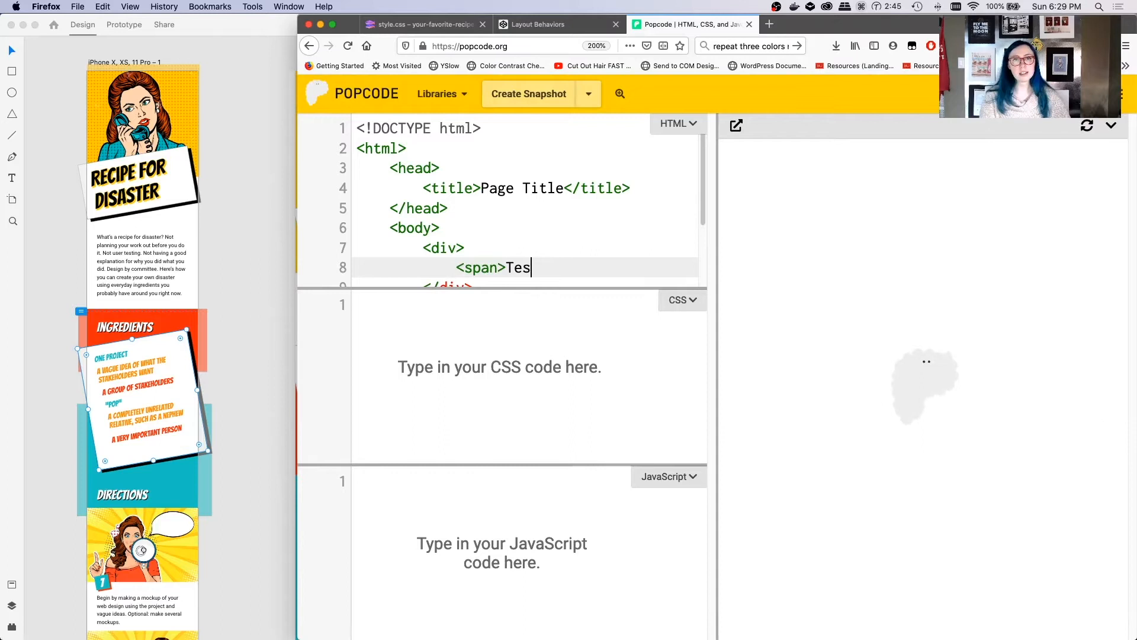
pyautogui.write('t</span>')
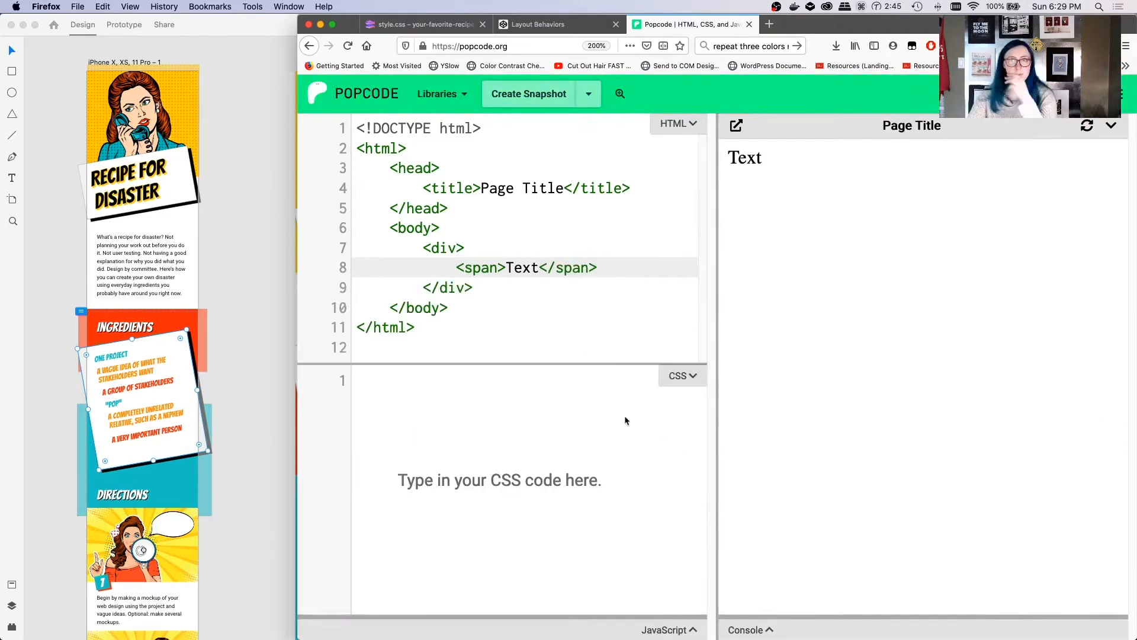
pyautogui.write('div {')
pyautogui.write('p')
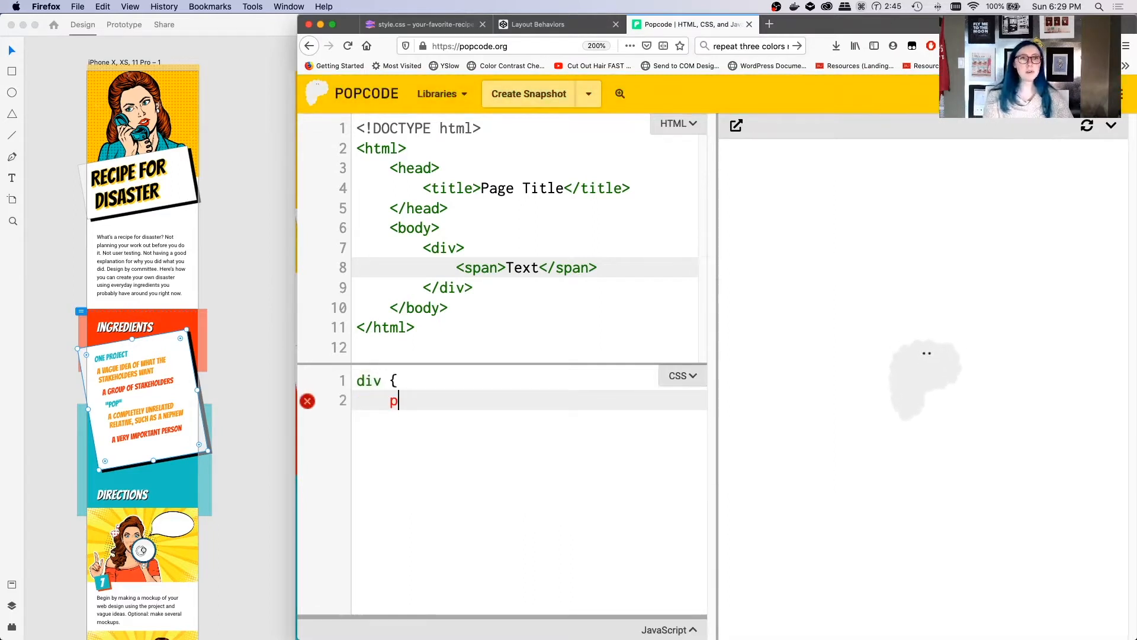
# - Give the div a gray background, 50px margin and padding, then open a span rule
pyautogui.write('argin:')
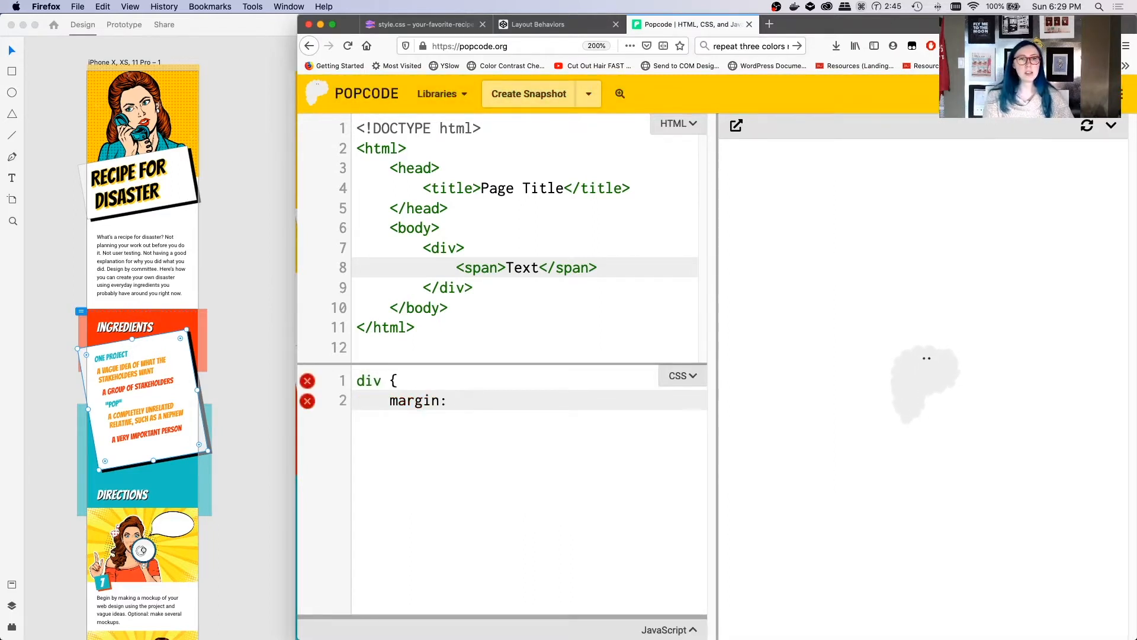
pyautogui.write('100')
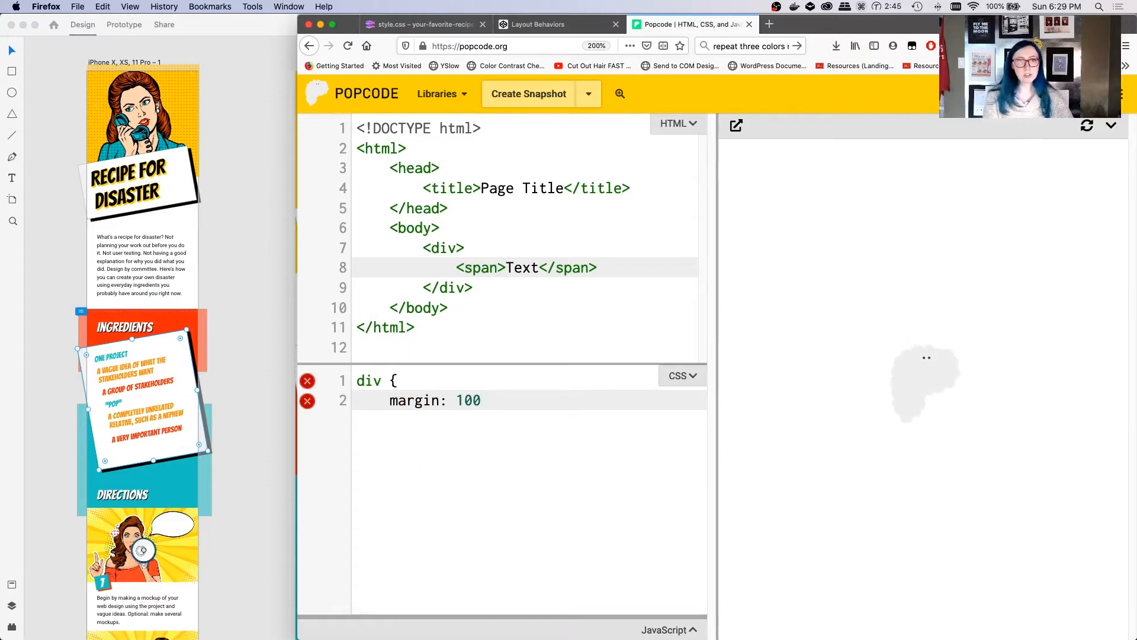
pyautogui.write('px;')
pyautogui.write('}')
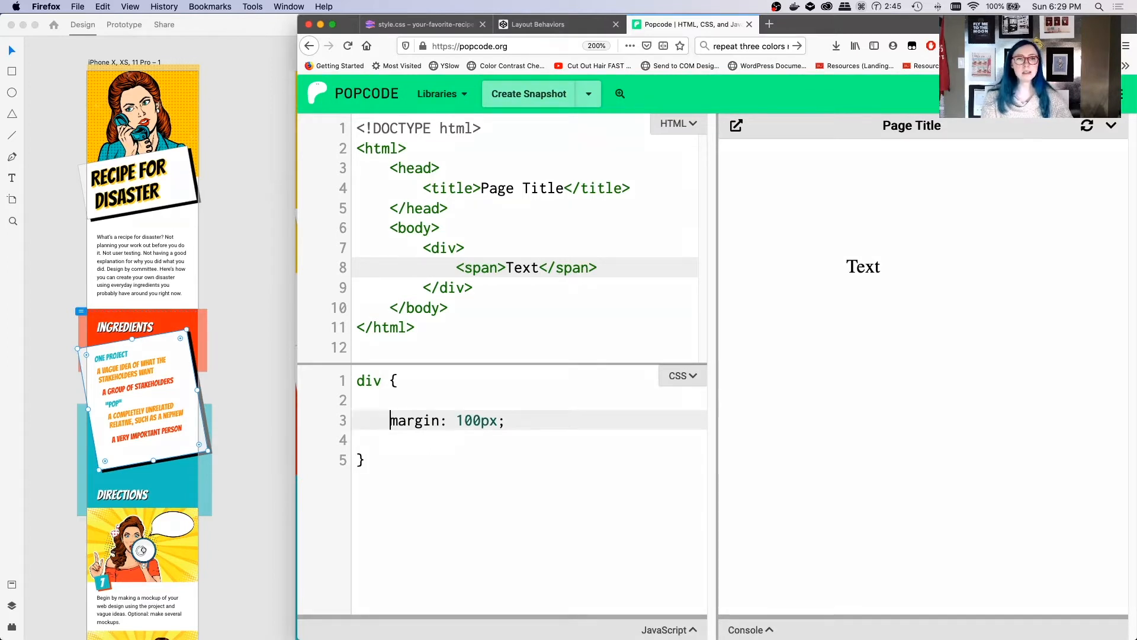
pyautogui.write('background: gray;')
pyautogui.write('5')
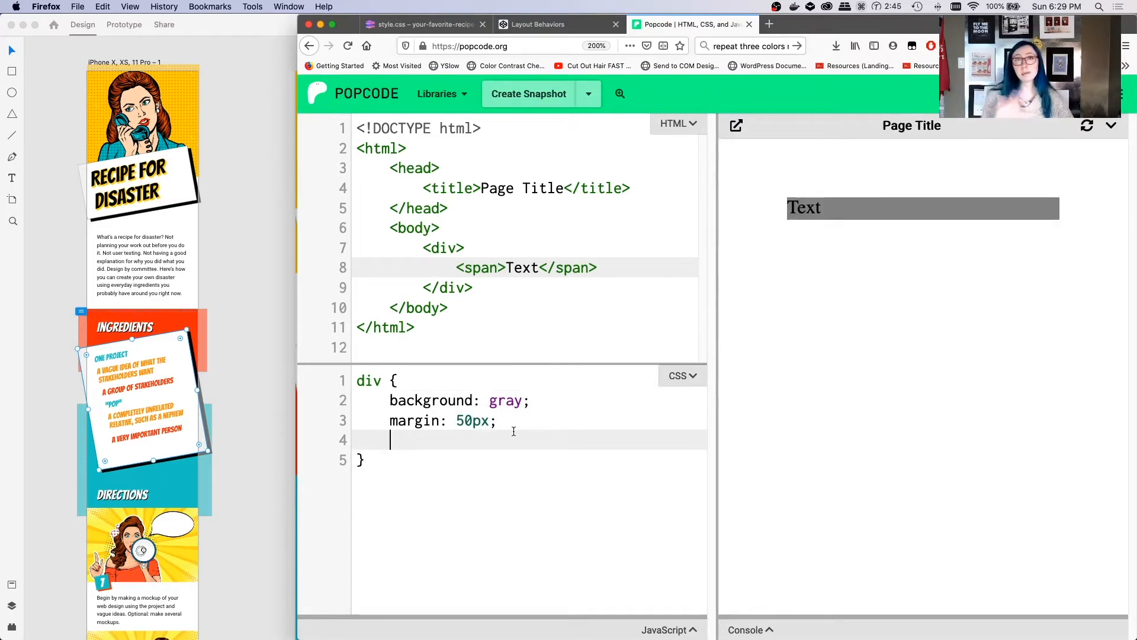
pyautogui.write('padding: 50')
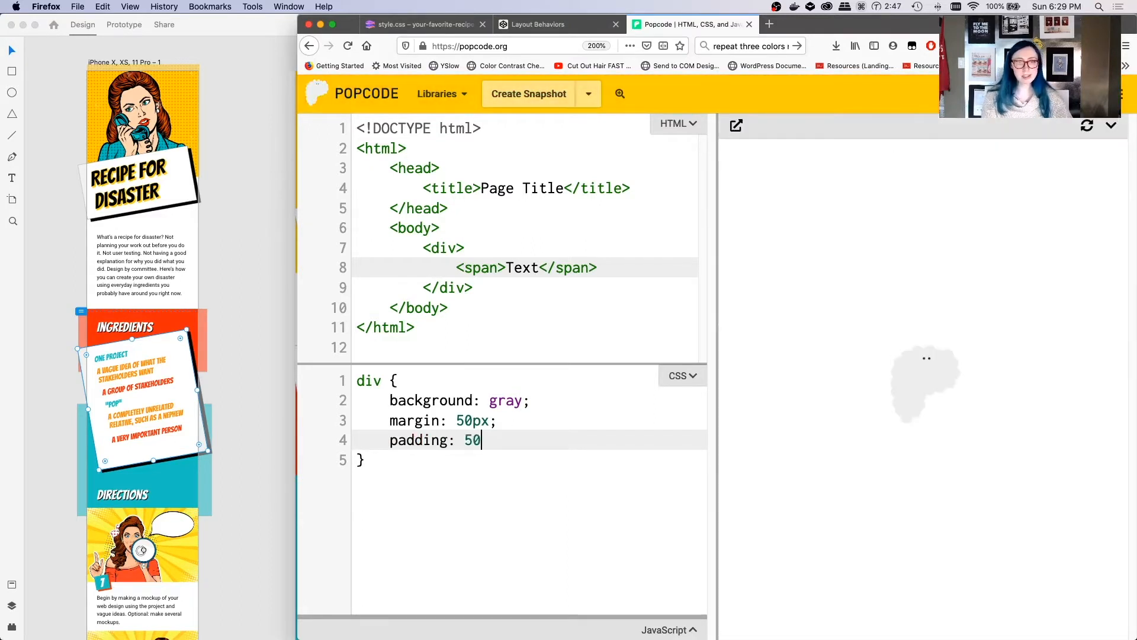
pyautogui.write('px;')
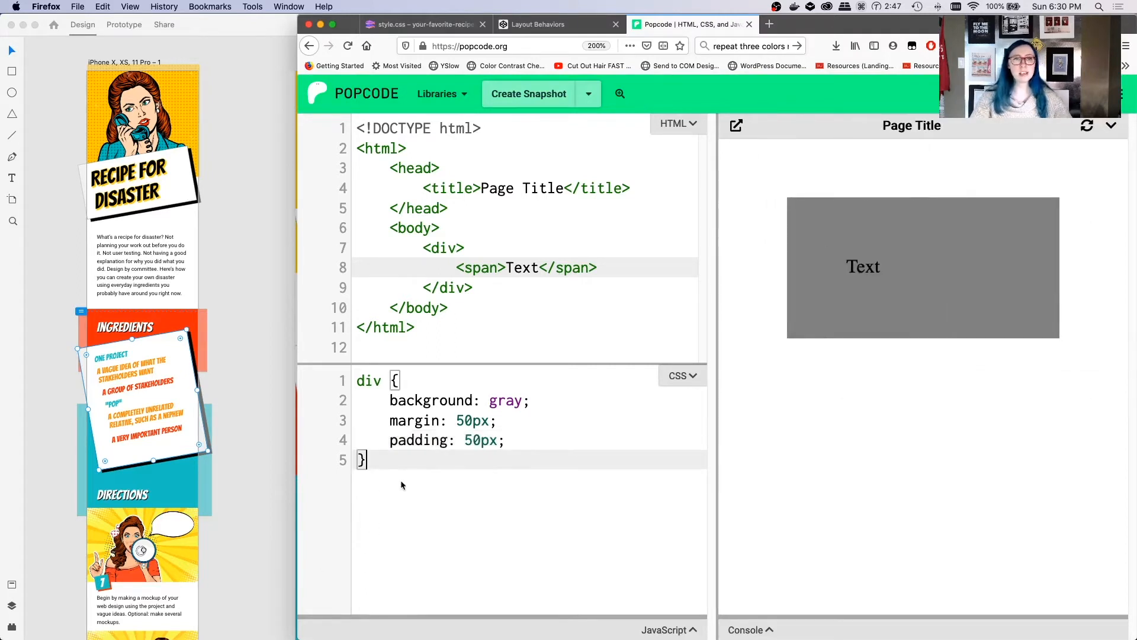
pyautogui.write('span {')
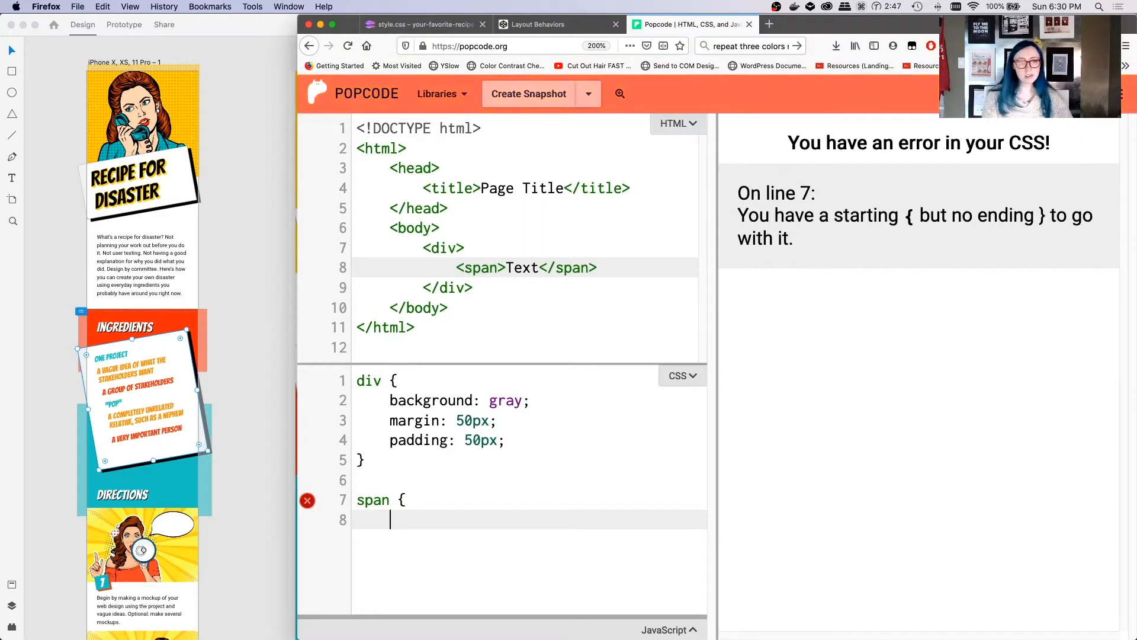
# - Give the span a 5px solid red border and display: block
pyautogui.write('border: 5xp')
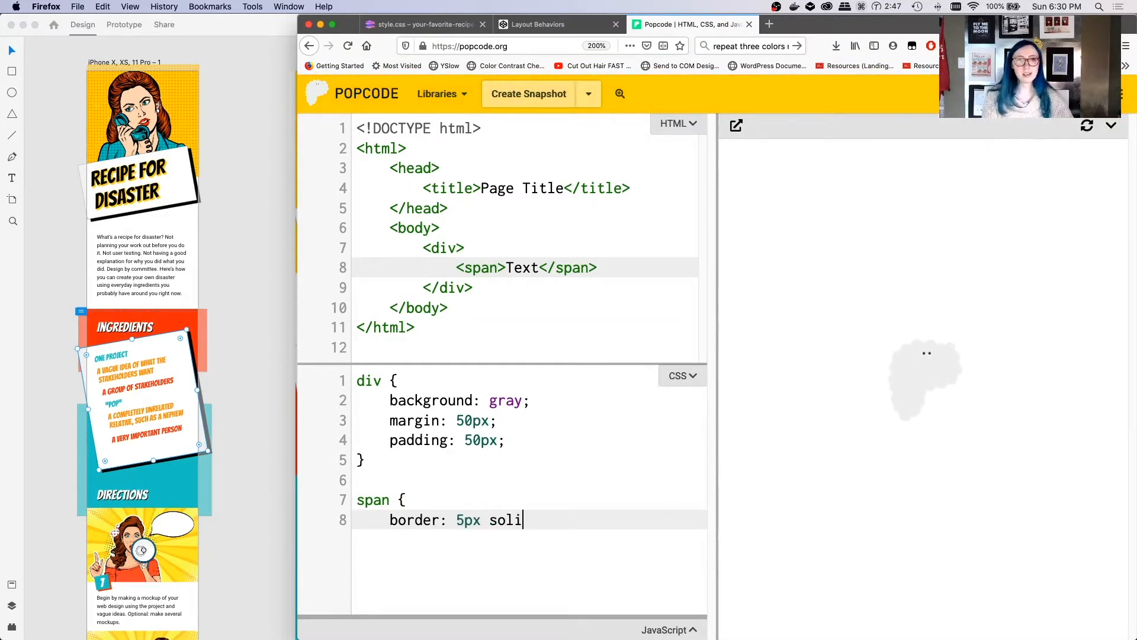
pyautogui.write('d red;')
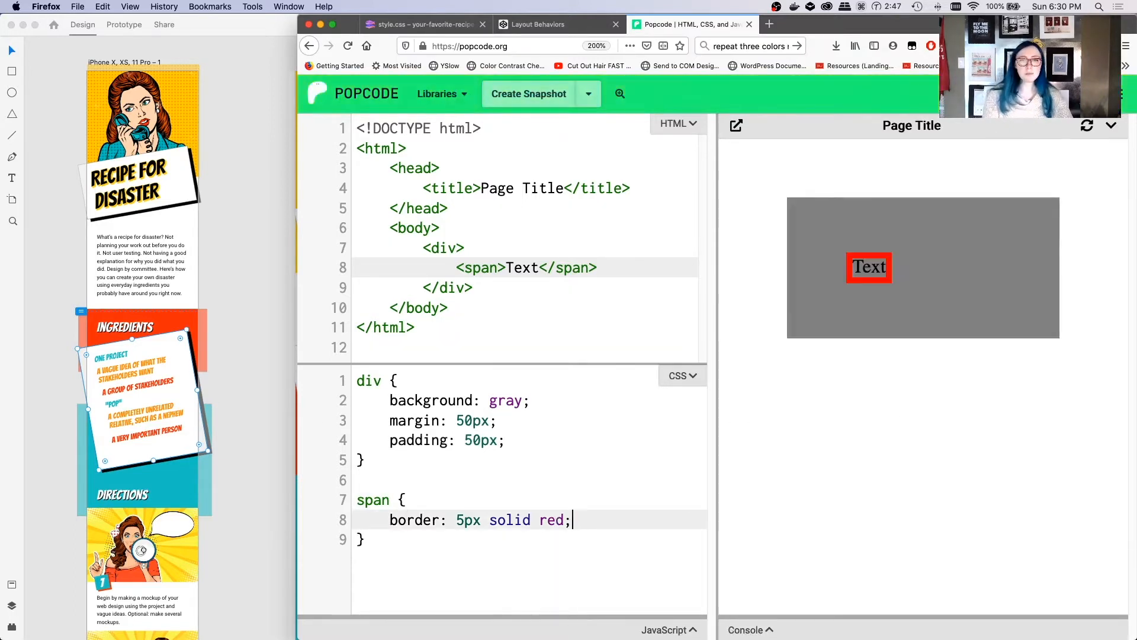
pyautogui.write('display:')
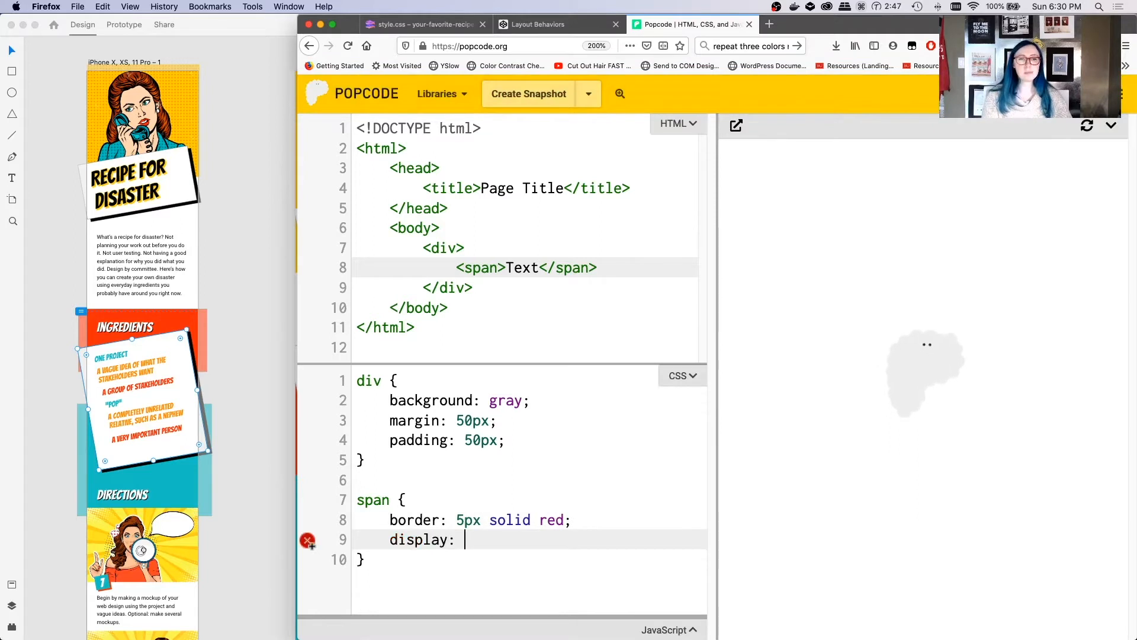
pyautogui.write('block;')
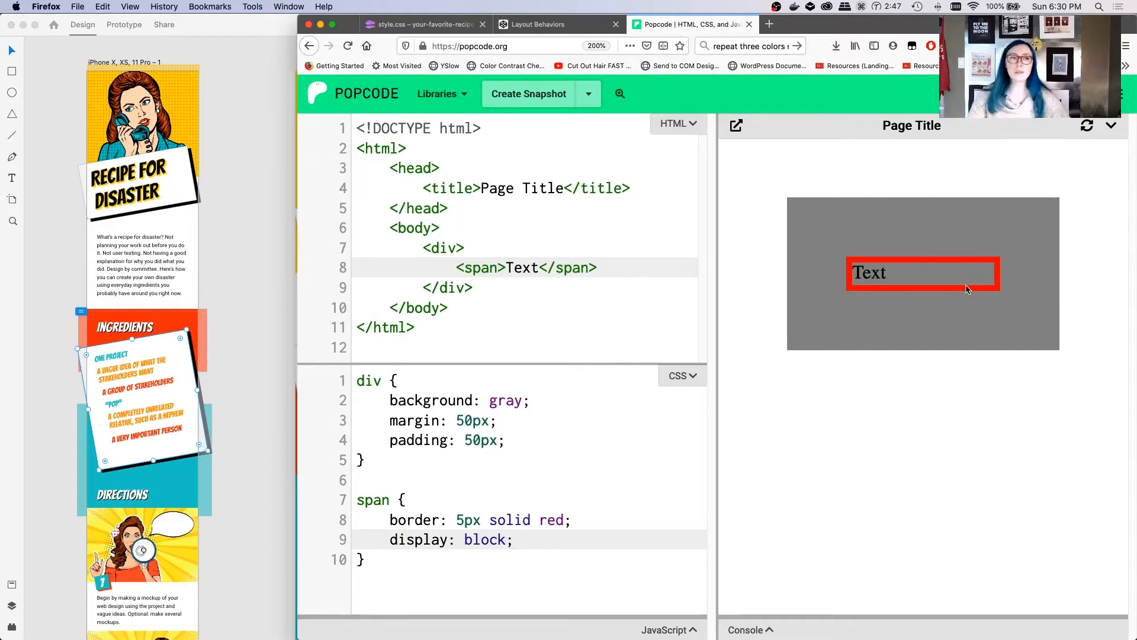
pyautogui.click(515, 539)
pyautogui.write('bord')
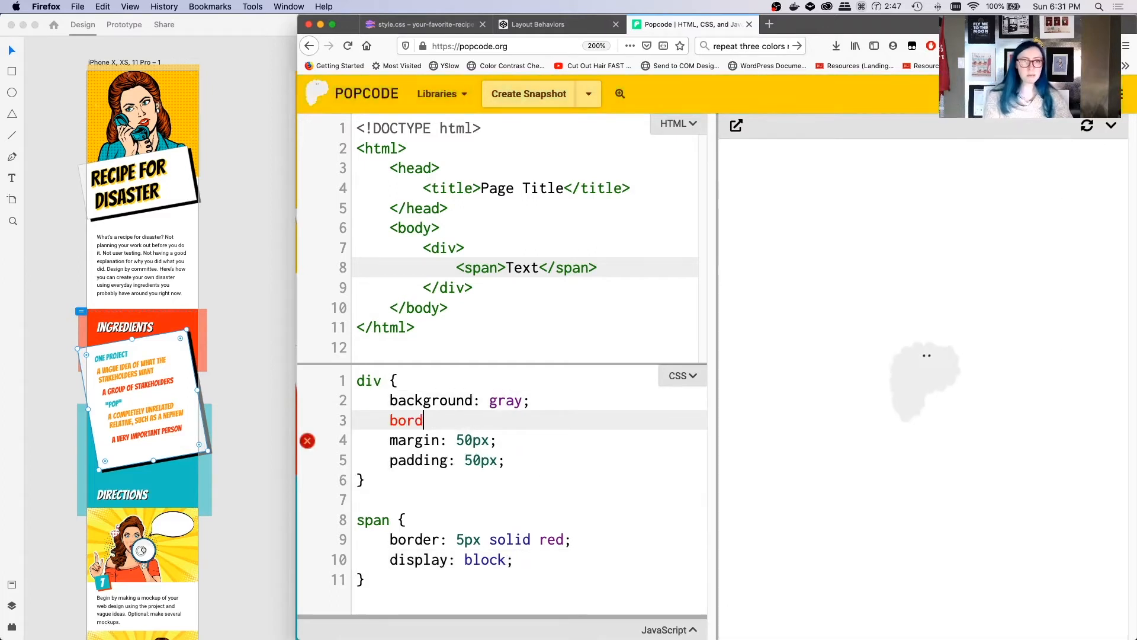
# - Add a 5px solid blue border to the div and position: static to the span
pyautogui.write('er: 5pxli')
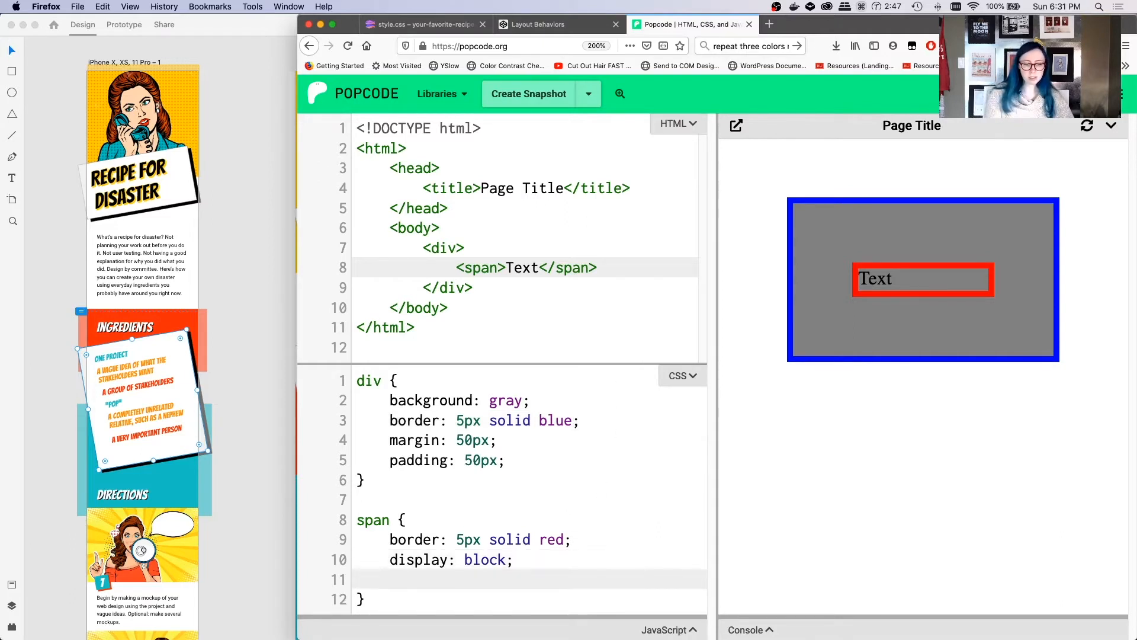
pyautogui.write('position: sta')
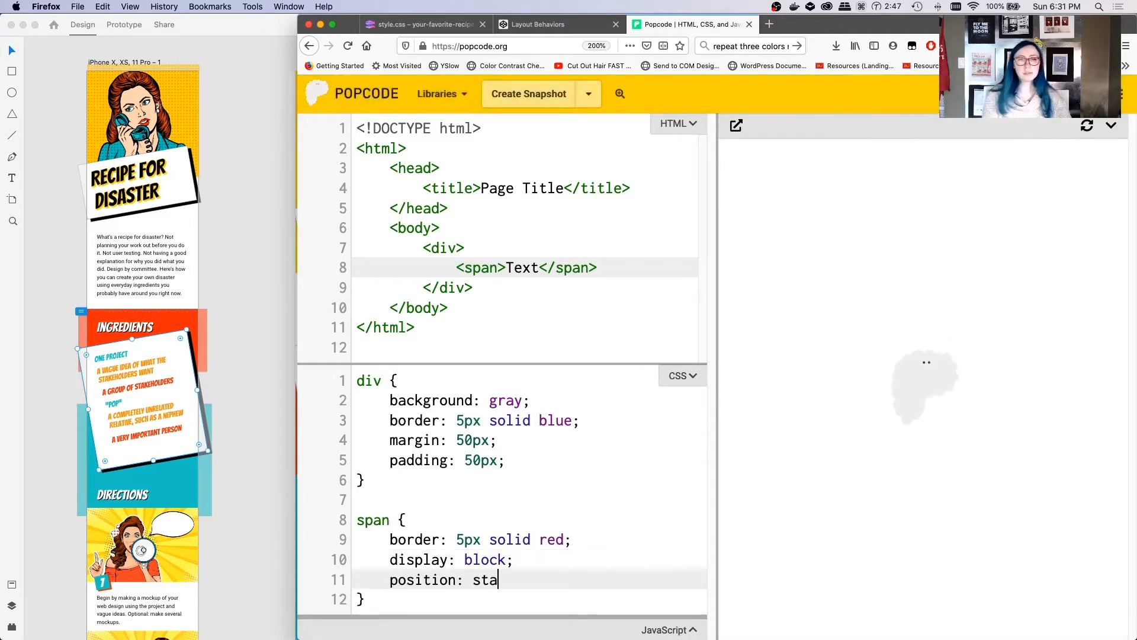
pyautogui.write('tic;')
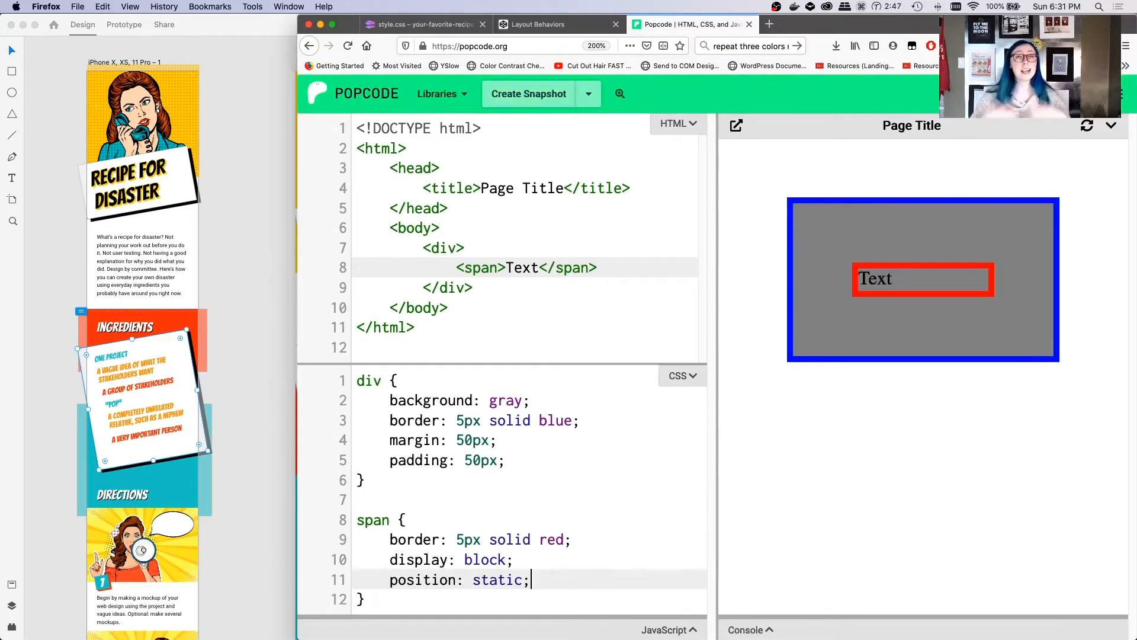
pyautogui.moveTo(749, 334)
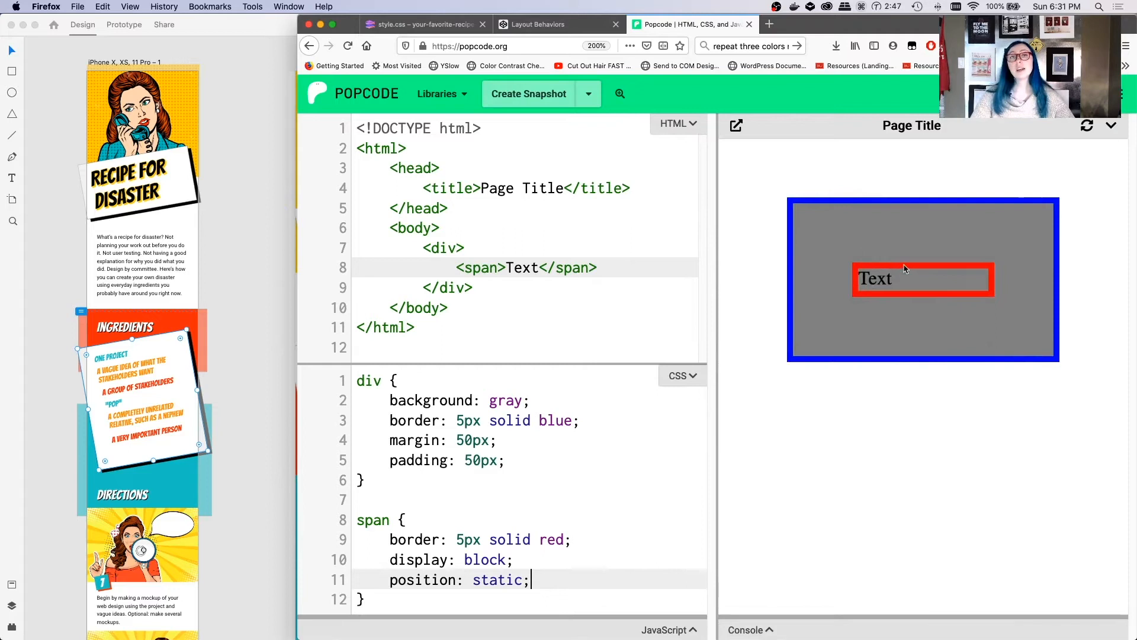
pyautogui.moveTo(951, 324)
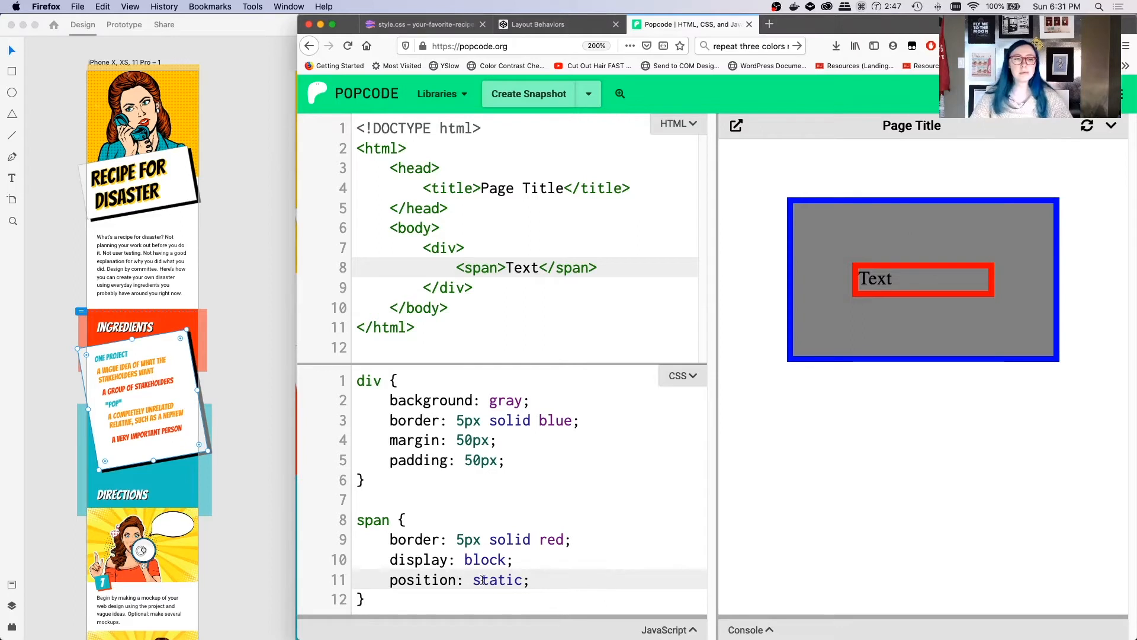
# - Inspect the Text span and set its position to absolute in the Rules panel
pyautogui.rightClick(921, 283)
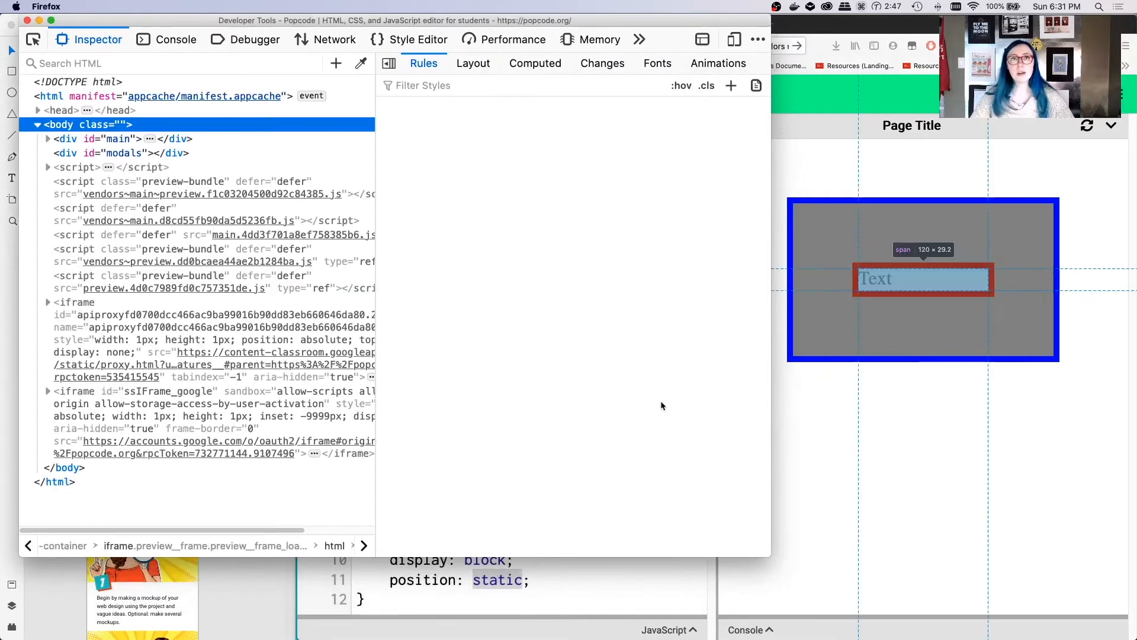
pyautogui.click(876, 278)
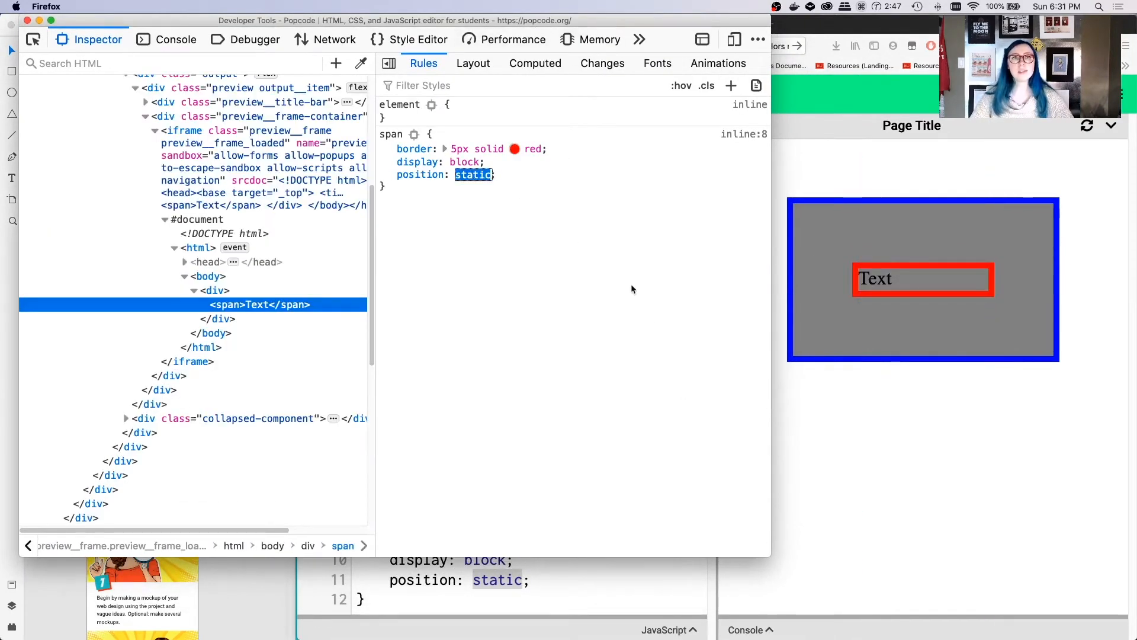
pyautogui.click(472, 174)
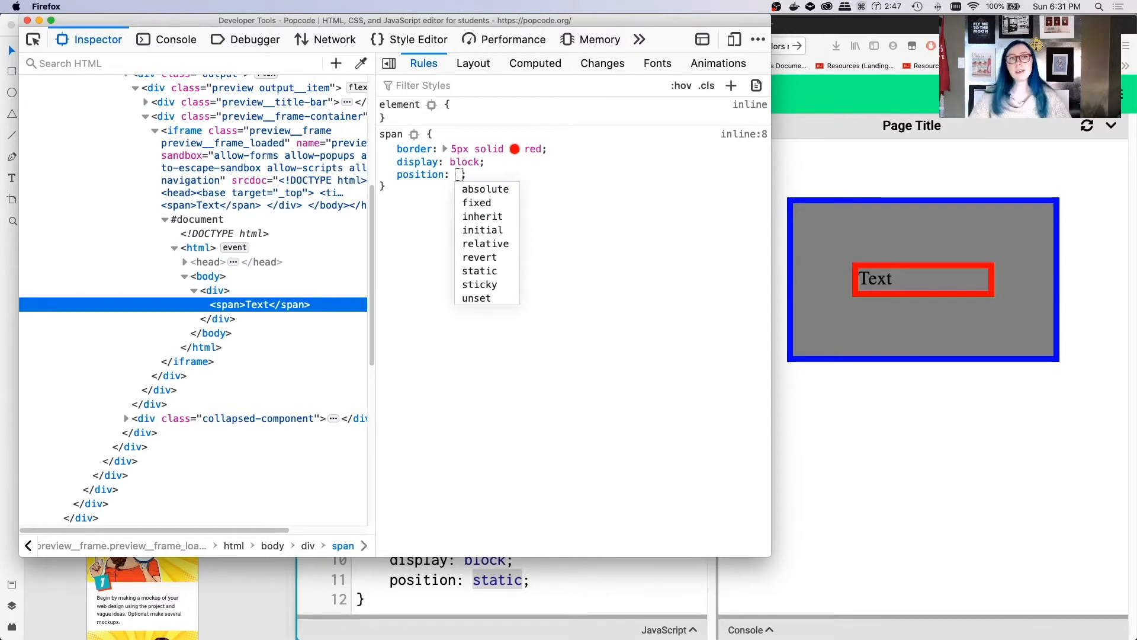
pyautogui.click(485, 188)
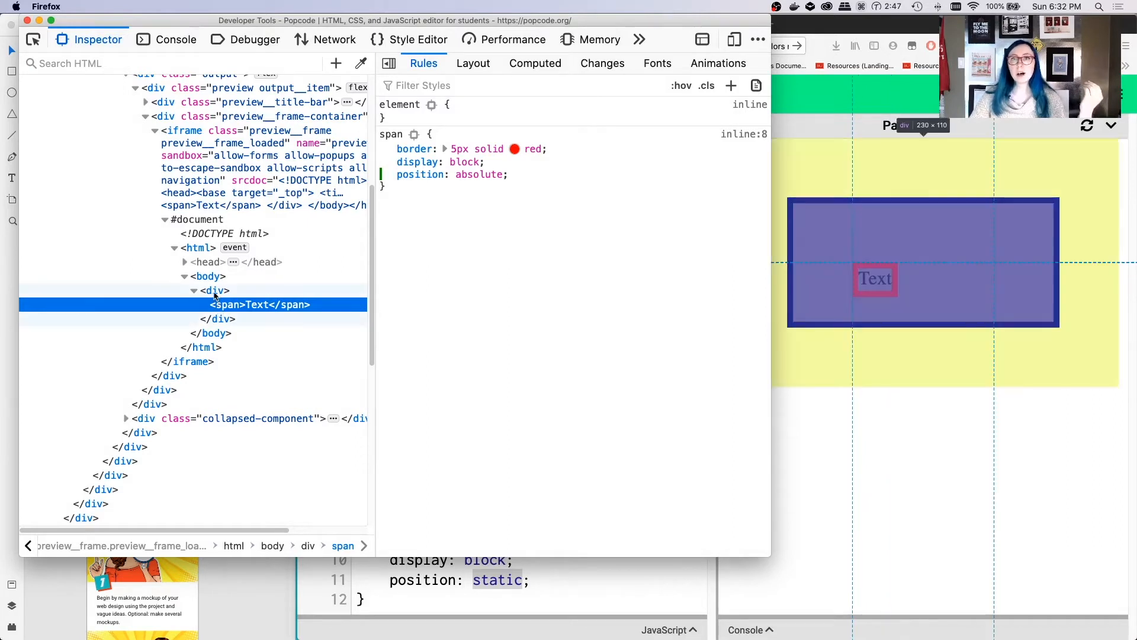
# - Compare the div and span box models, then switch off the div's padding
pyautogui.click(215, 290)
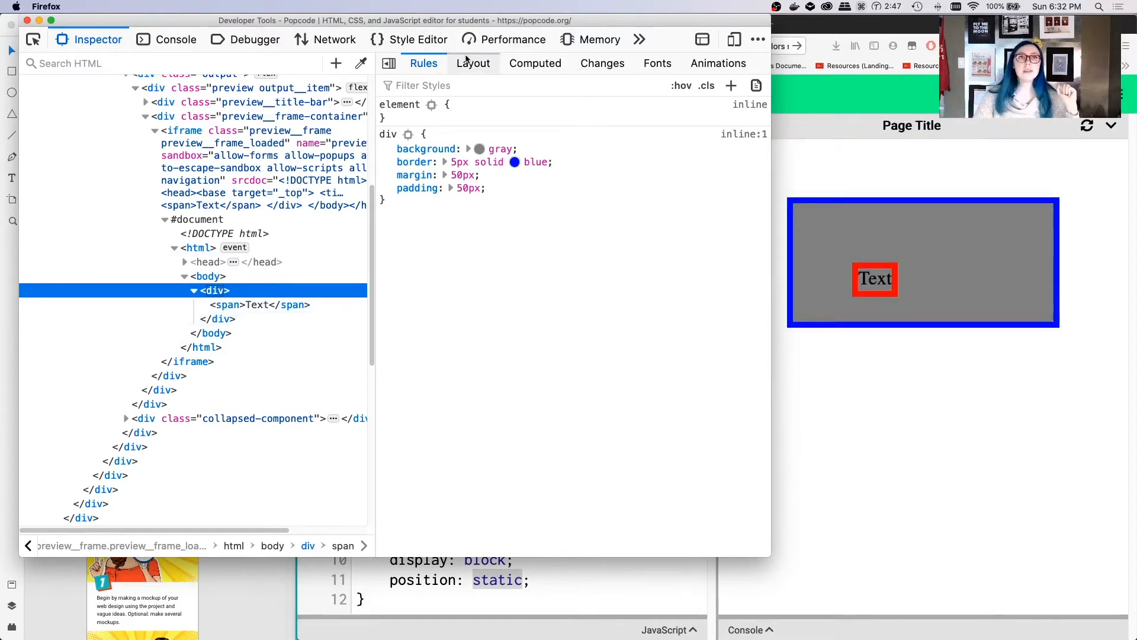
pyautogui.click(472, 64)
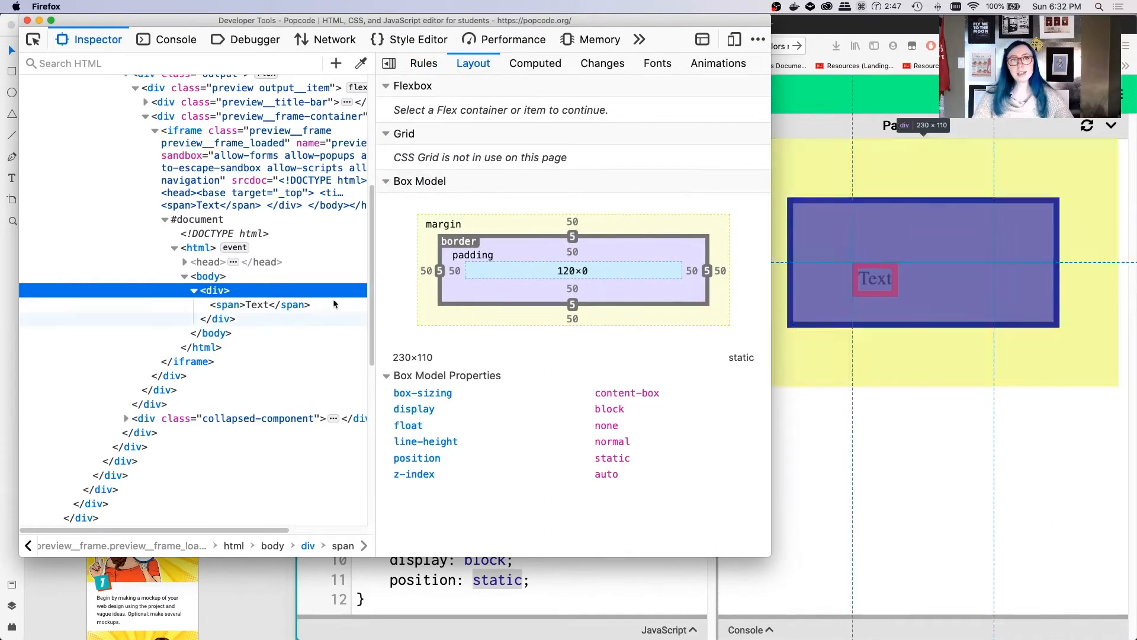
pyautogui.click(259, 304)
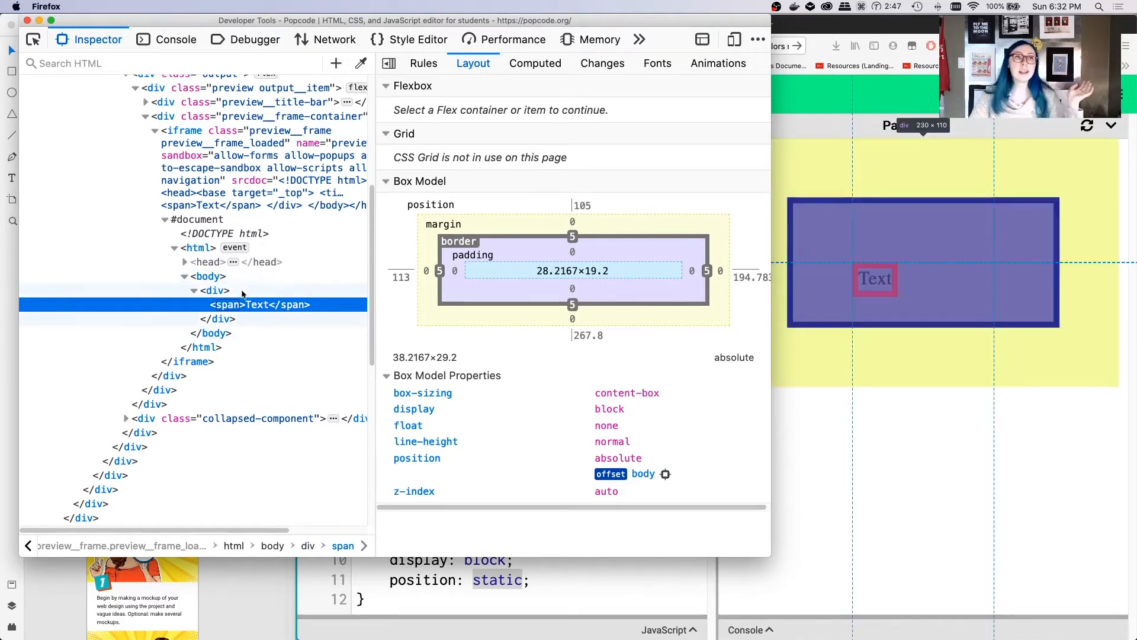
pyautogui.click(215, 290)
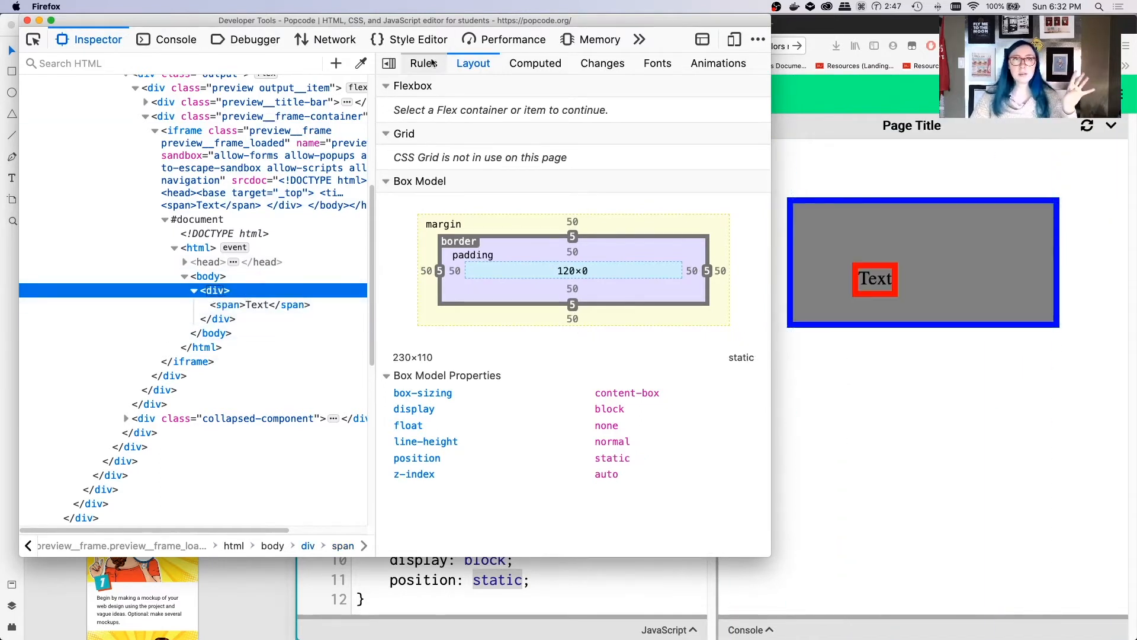
pyautogui.click(424, 64)
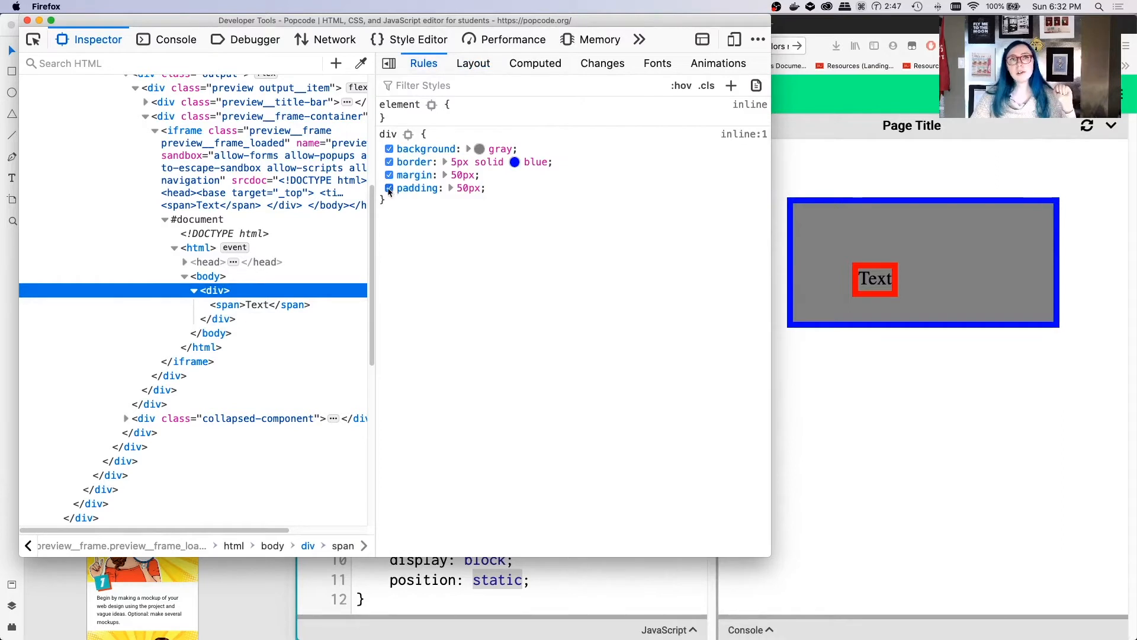
pyautogui.click(390, 187)
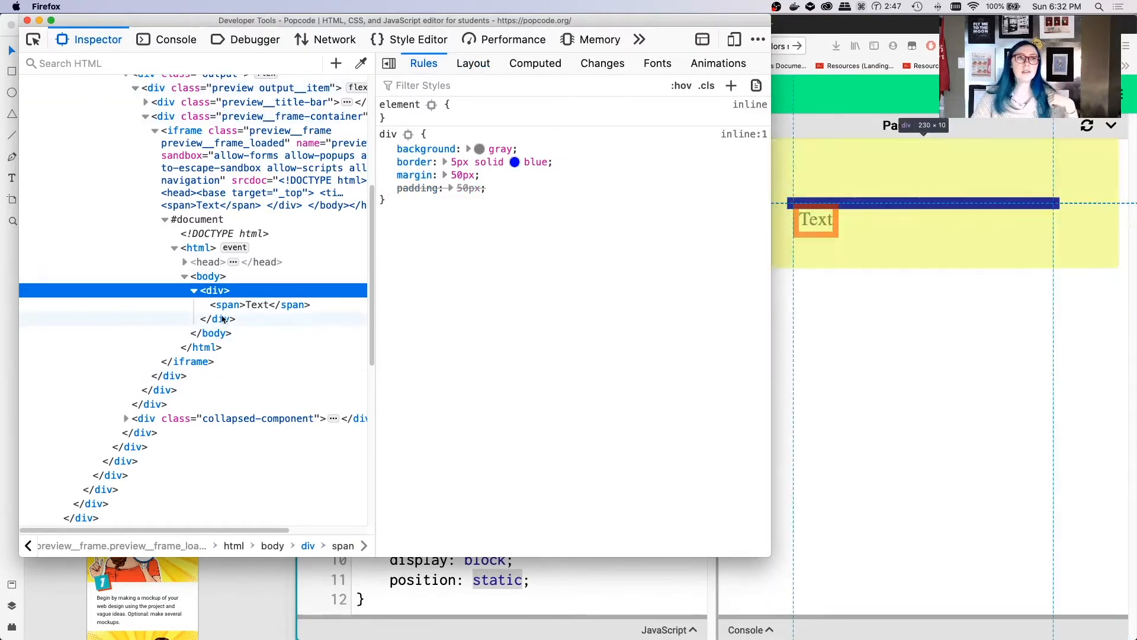
pyautogui.click(258, 303)
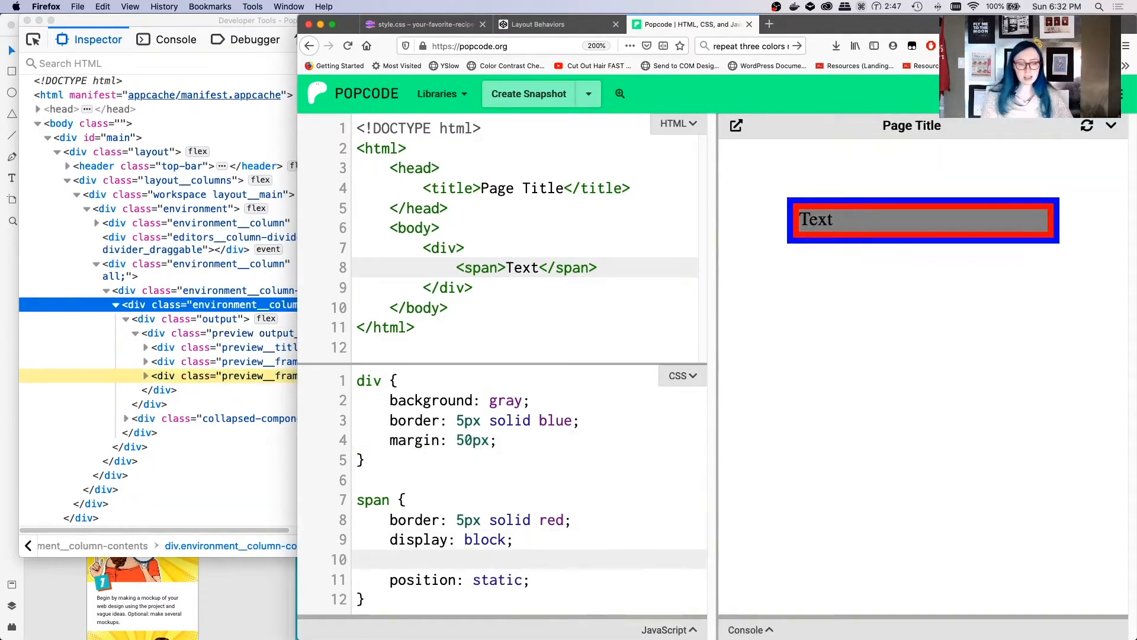
# - Add a 50px span margin and change the span's position to take it out of flow
pyautogui.write('padding: 50px;')
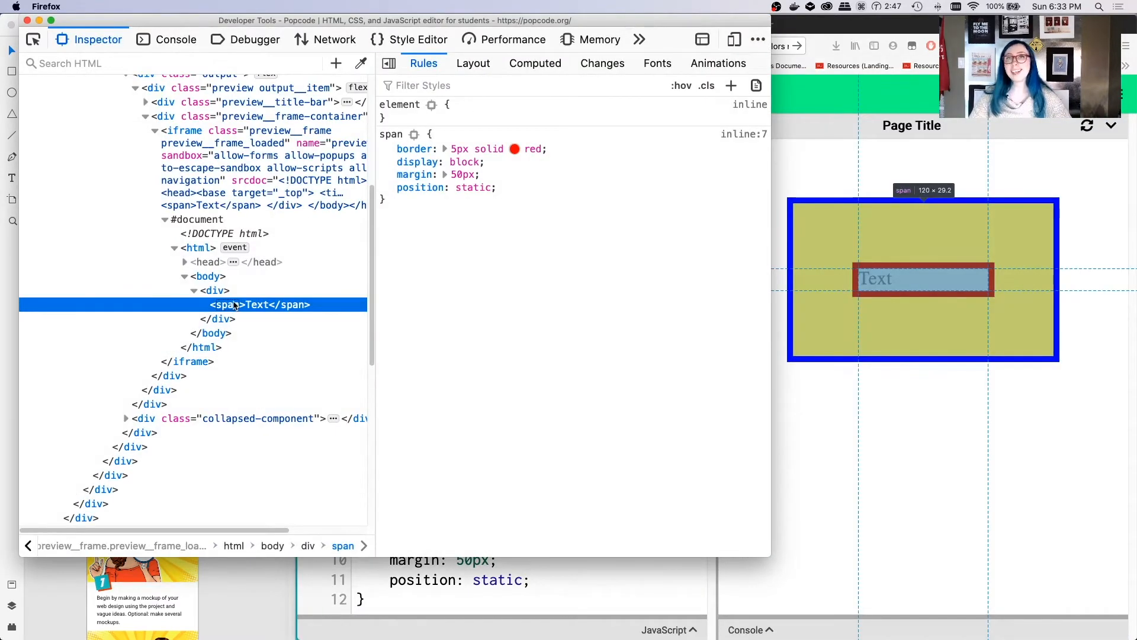
pyautogui.click(214, 290)
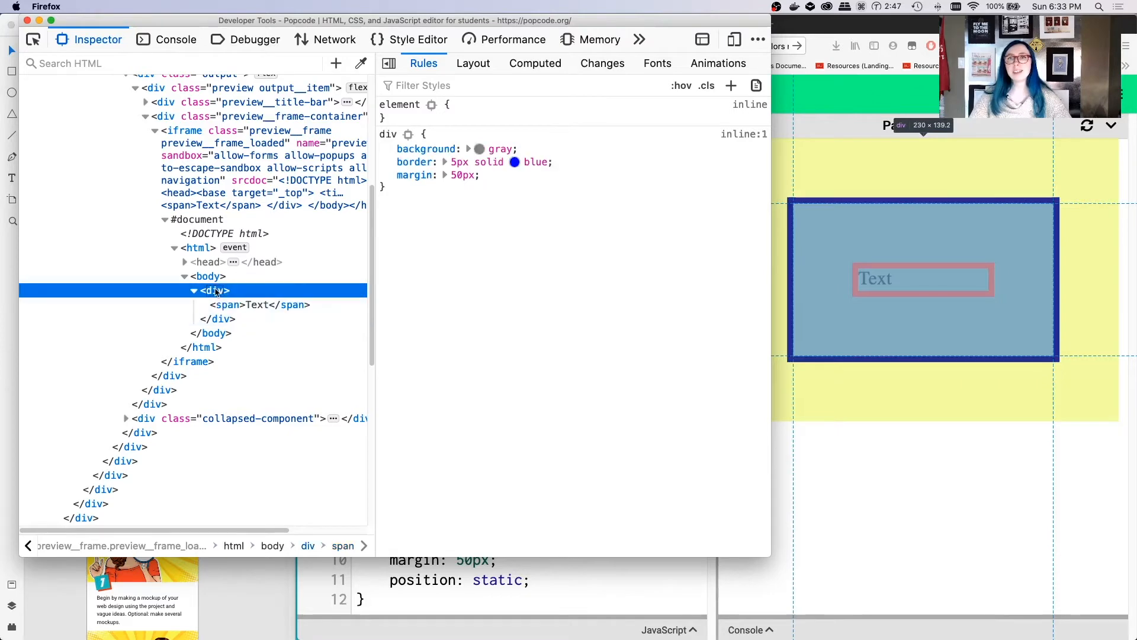
pyautogui.click(258, 305)
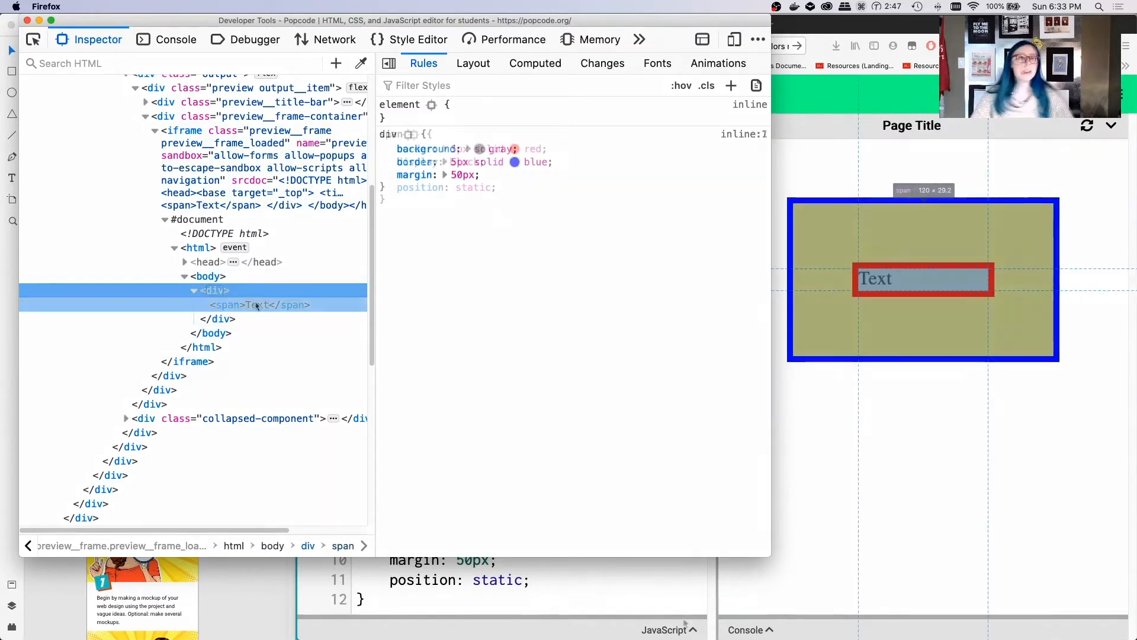
pyautogui.click(259, 304)
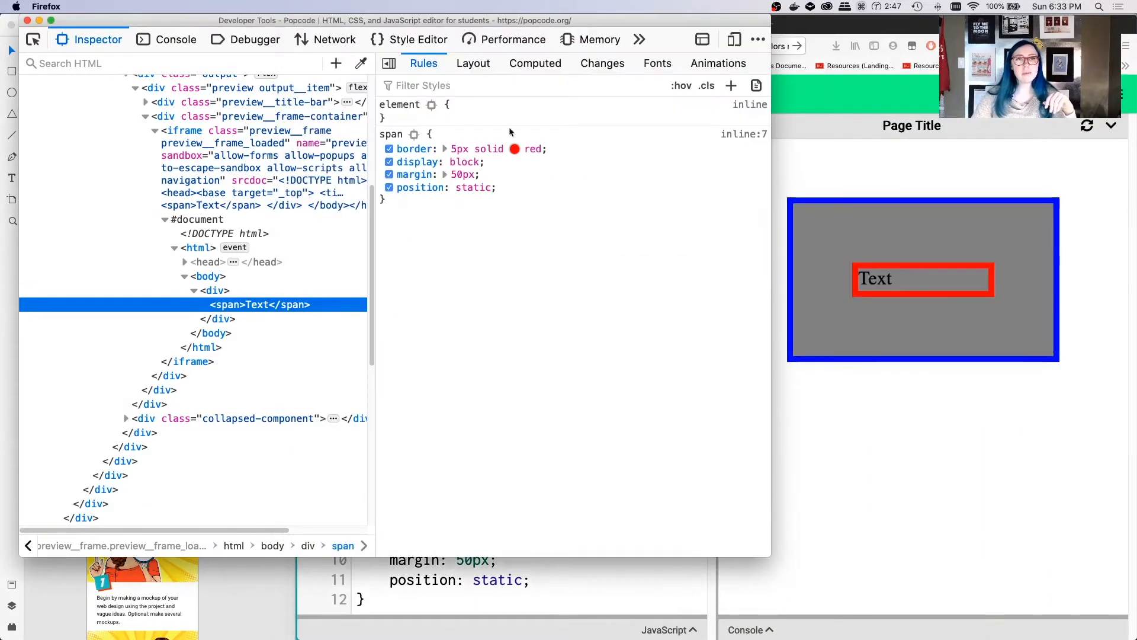
pyautogui.click(475, 187)
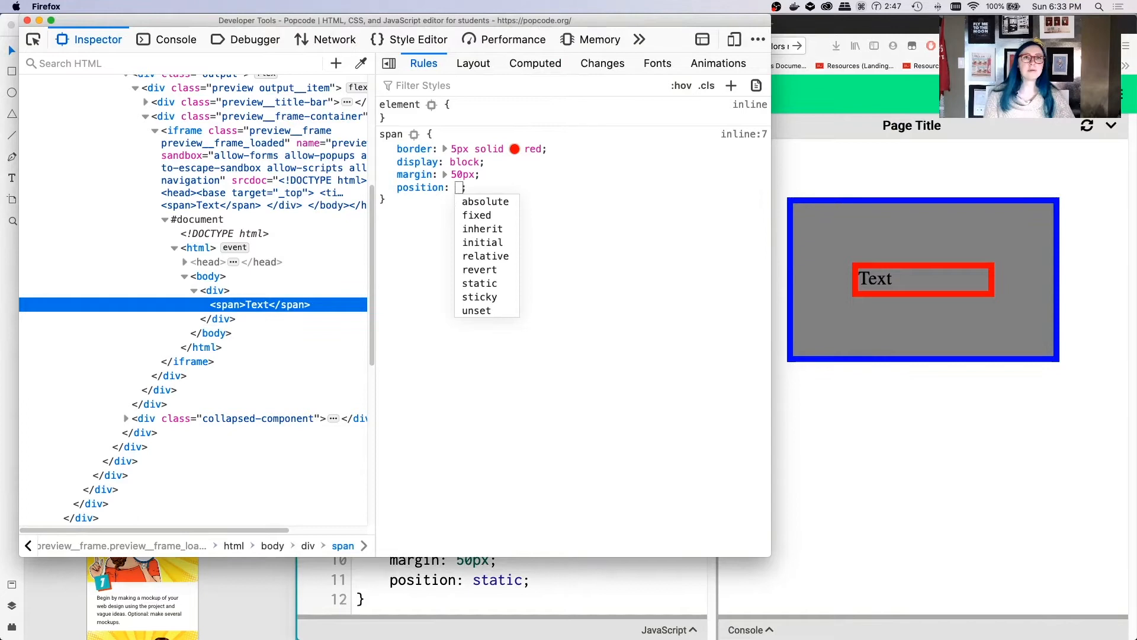
pyautogui.click(485, 201)
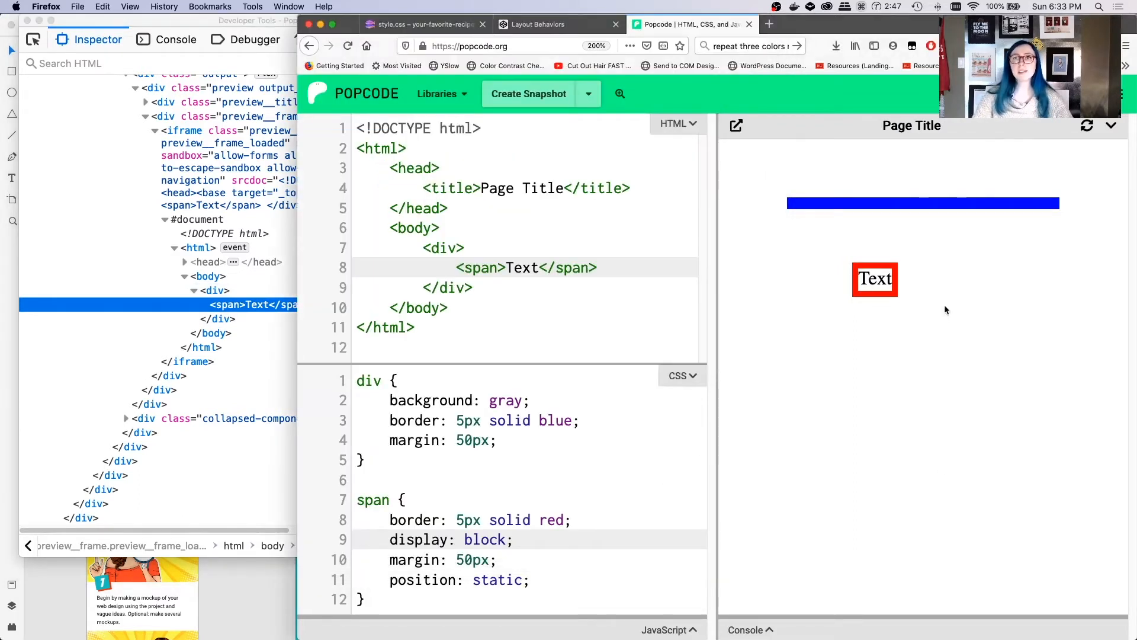
pyautogui.moveTo(1088, 546)
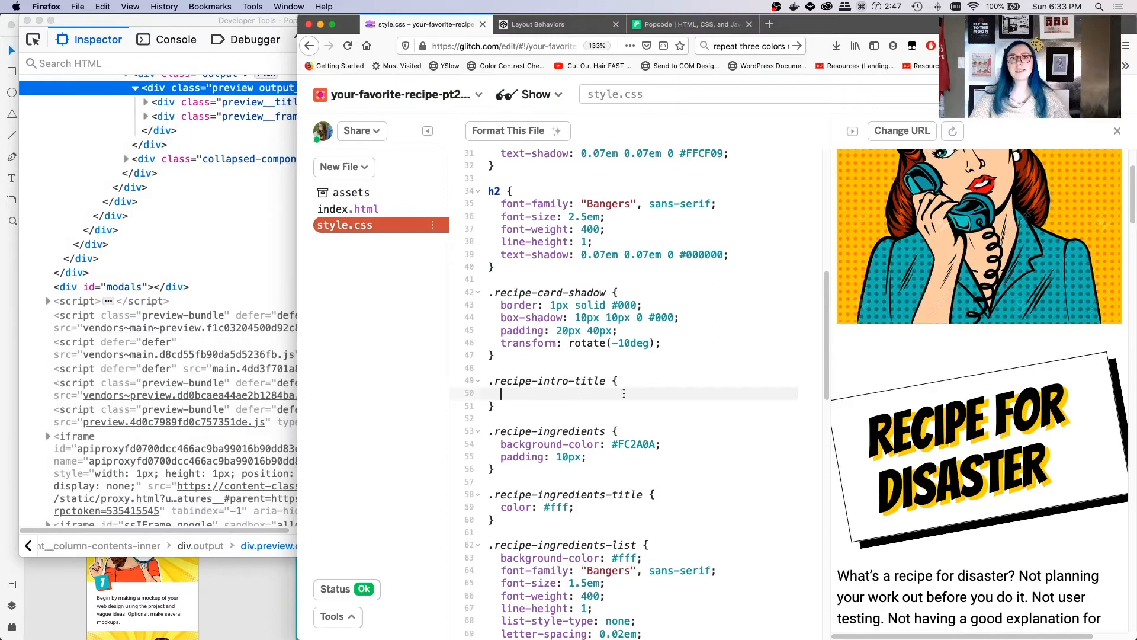
# - Give .recipe-intro-title position: absolute and top: 0 in style.css
pyautogui.write('position: fixed;')
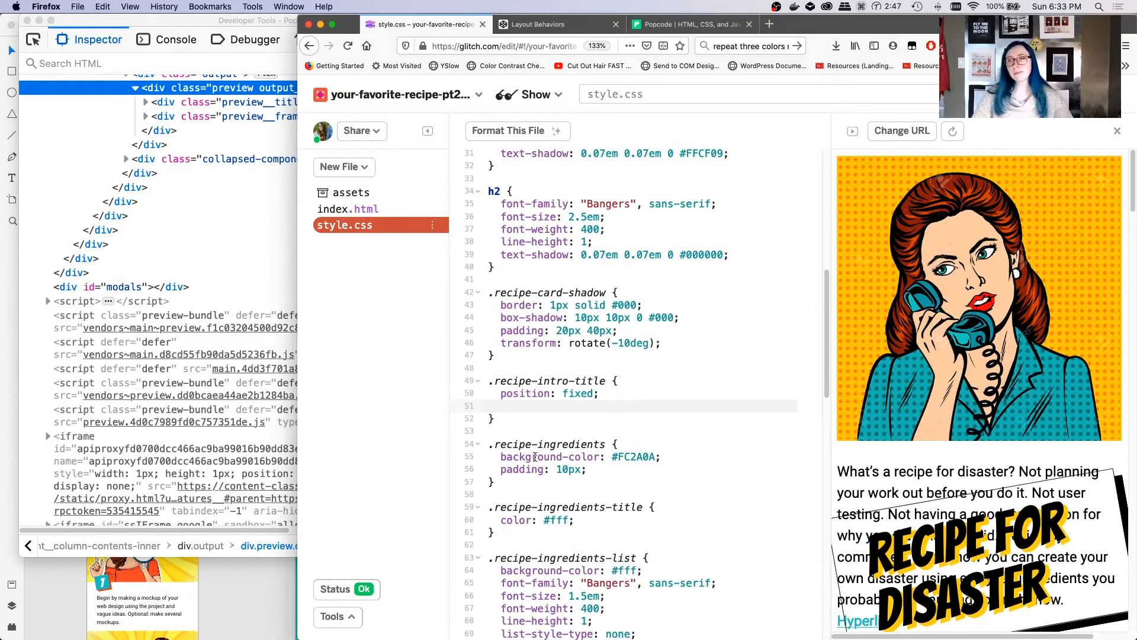
pyautogui.write('top: 0;')
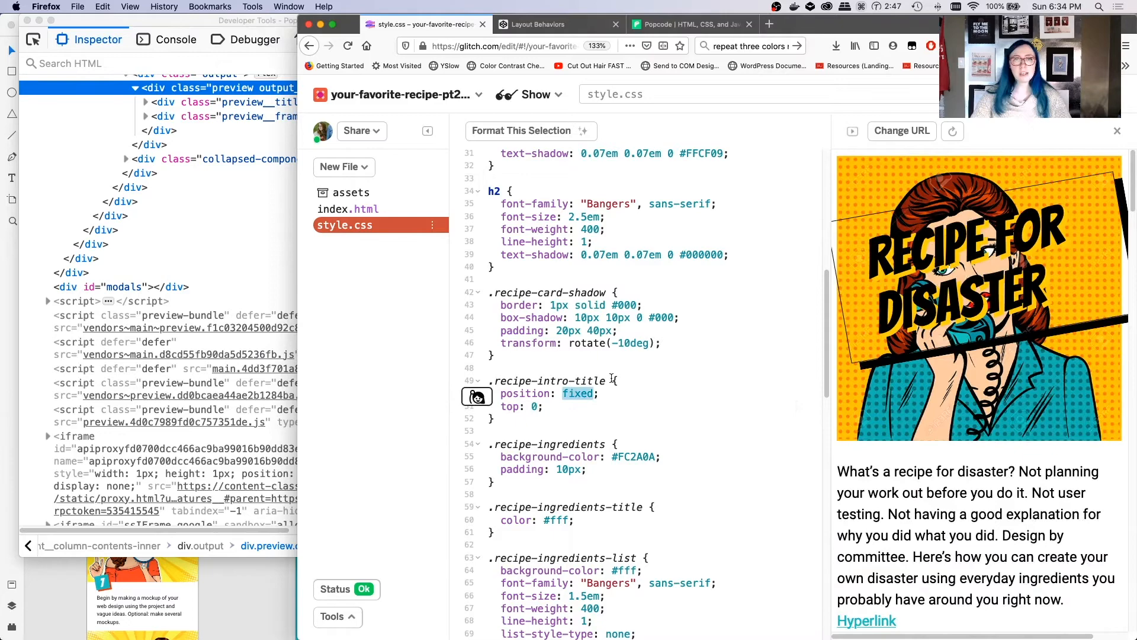
pyautogui.write('absolute')
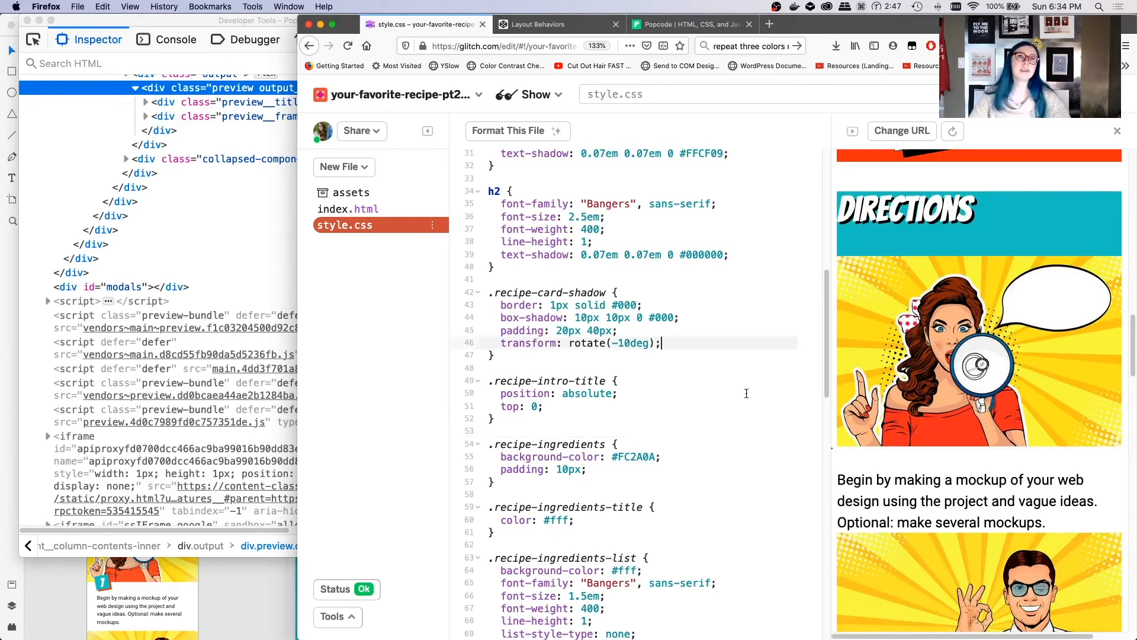
pyautogui.write('fixed')
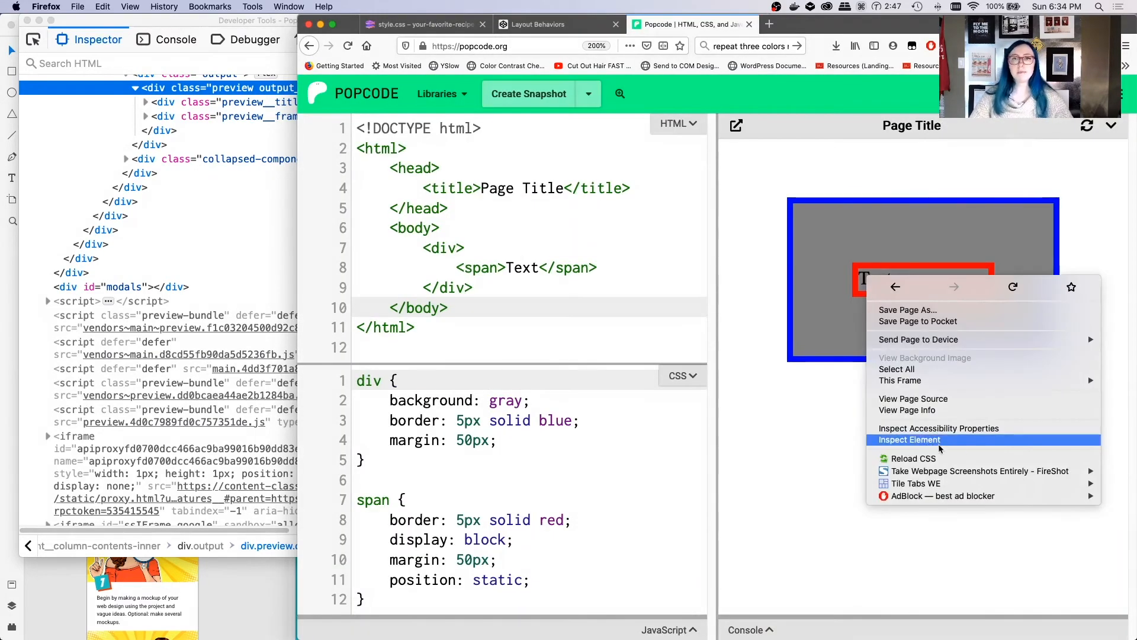
# - Inspect the Text span and give it position: relative with top: 10px
pyautogui.click(908, 439)
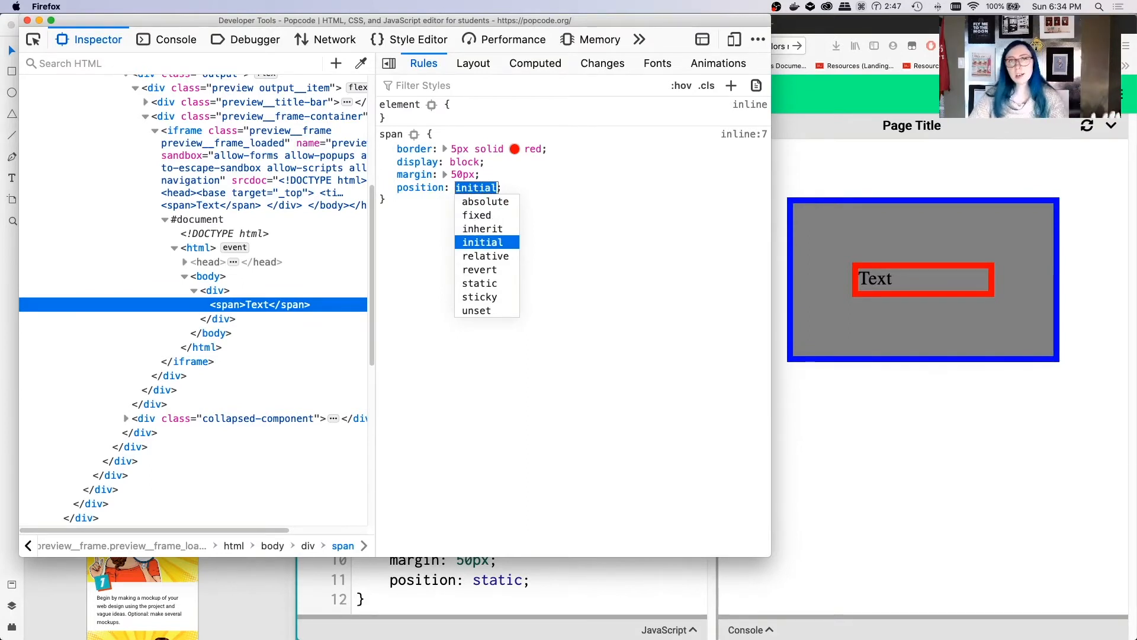
pyautogui.click(485, 256)
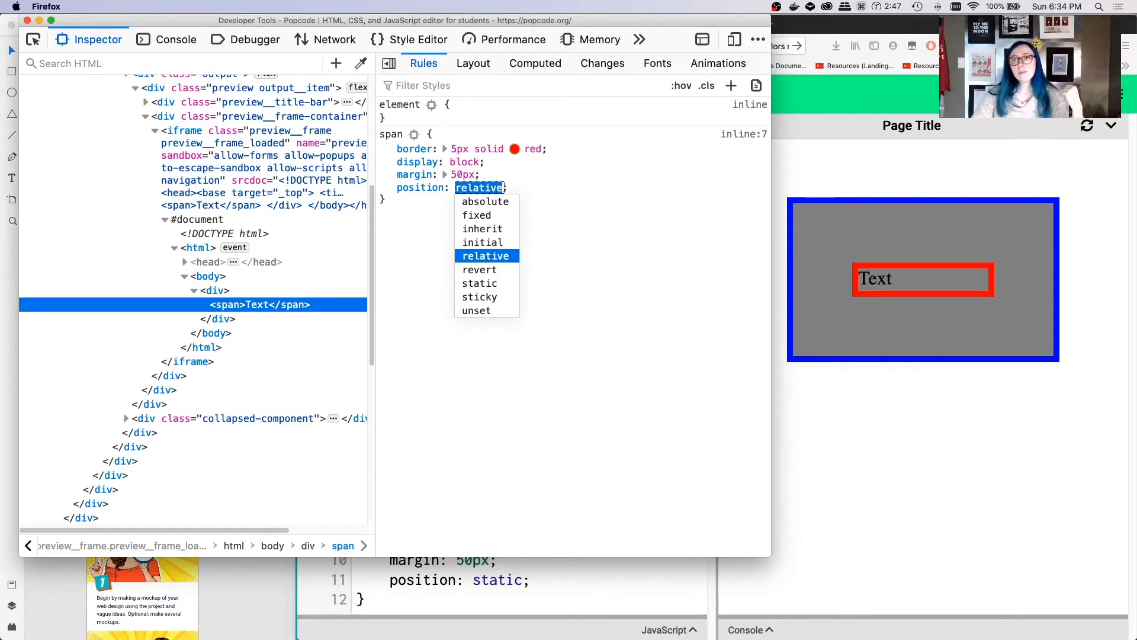
pyautogui.click(634, 349)
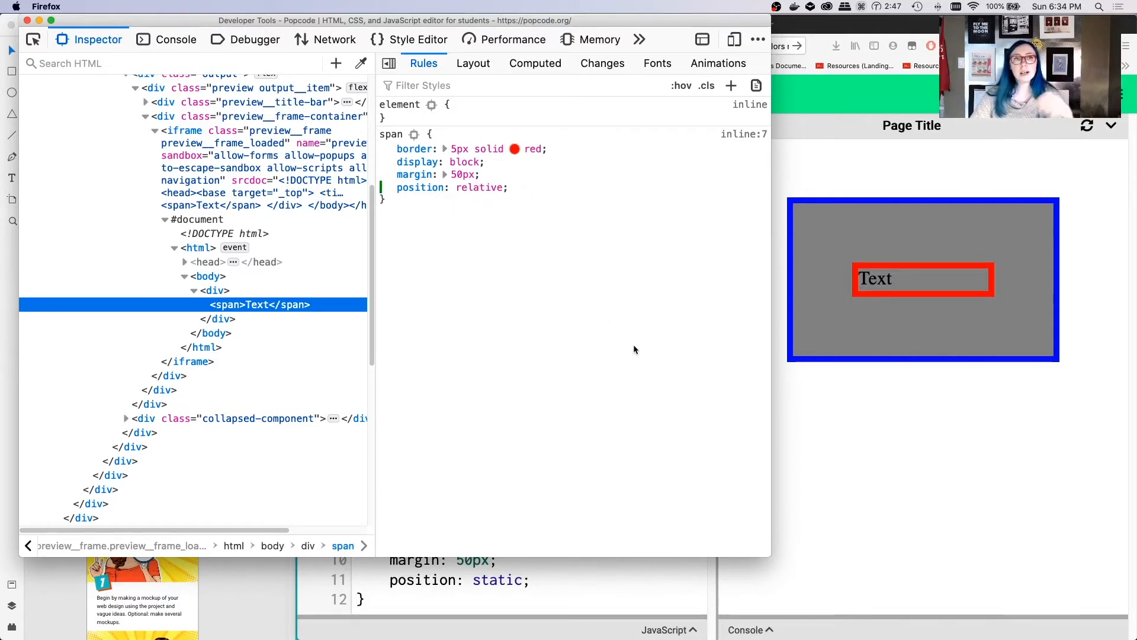
pyautogui.moveTo(259, 304)
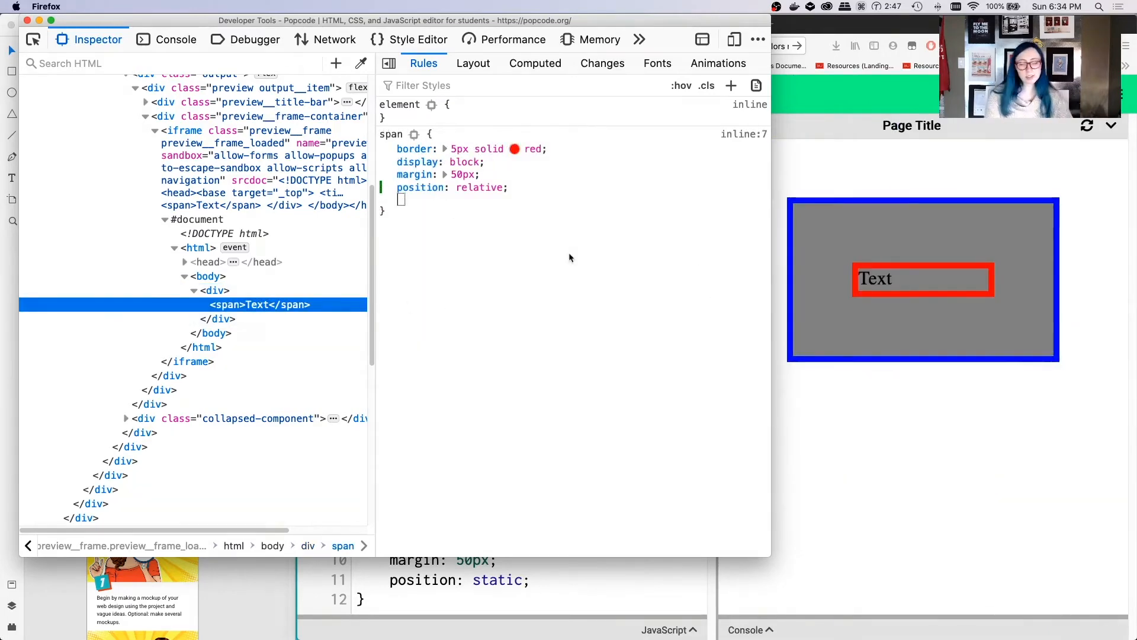
pyautogui.write('top')
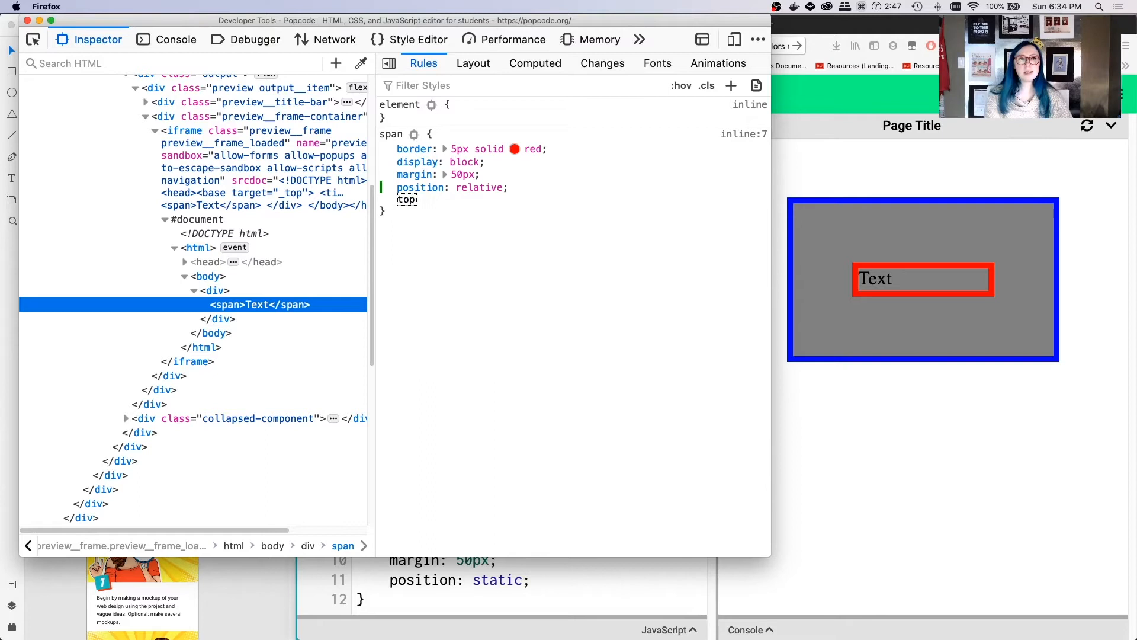
pyautogui.write('10px;')
pyautogui.click(482, 187)
pyautogui.write('absolute')
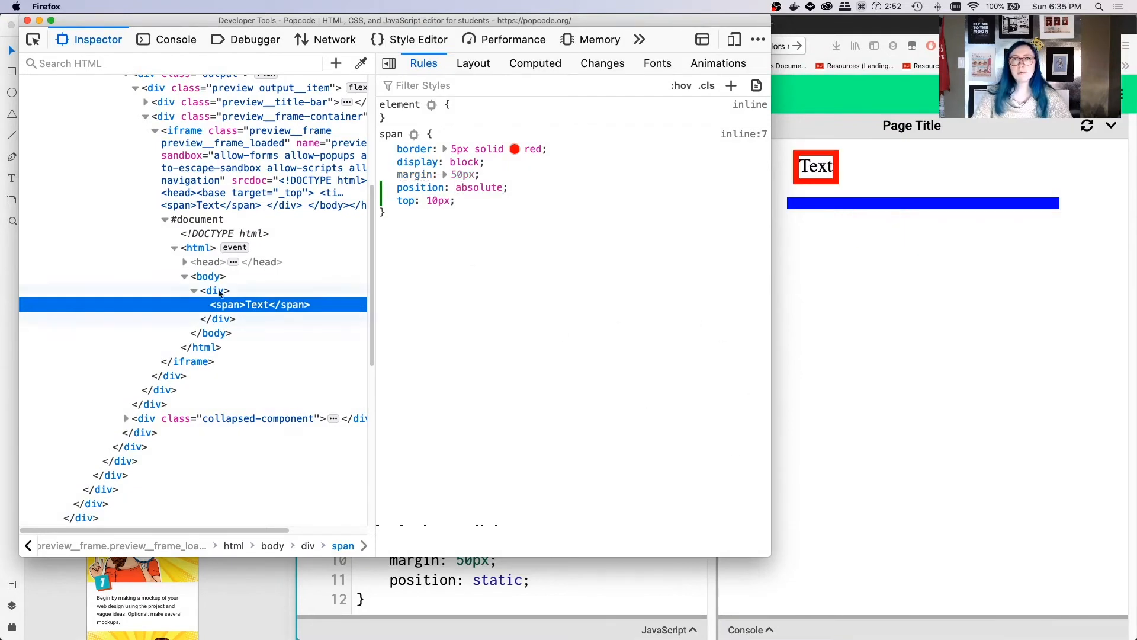
pyautogui.moveTo(259, 304)
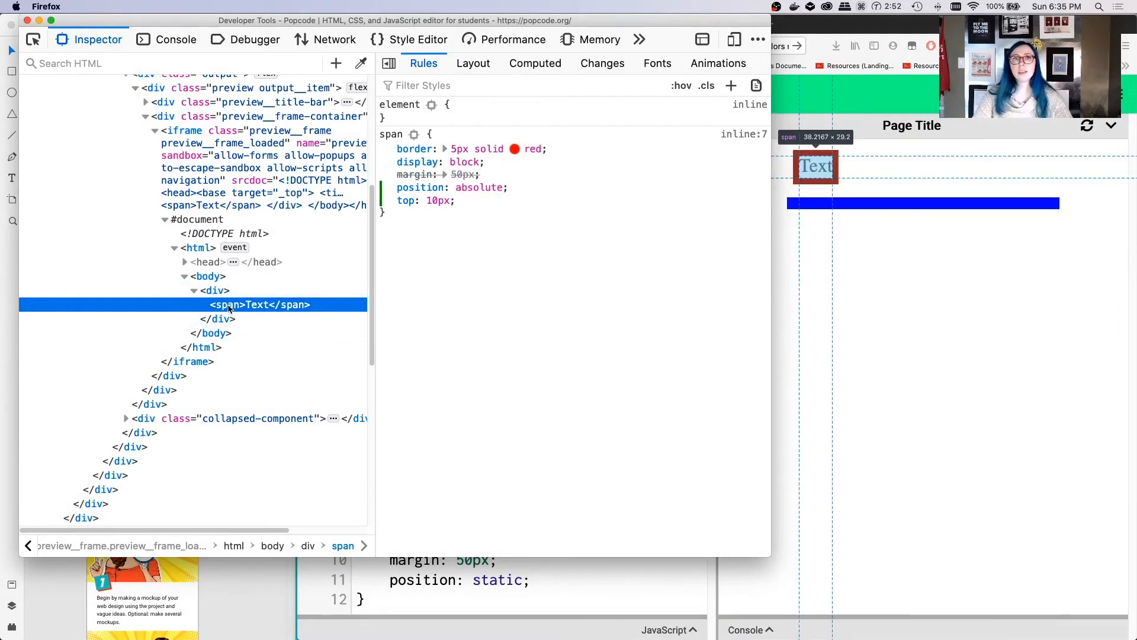
# - Toggle the span's position between relative and absolute while checking the div
pyautogui.click(389, 174)
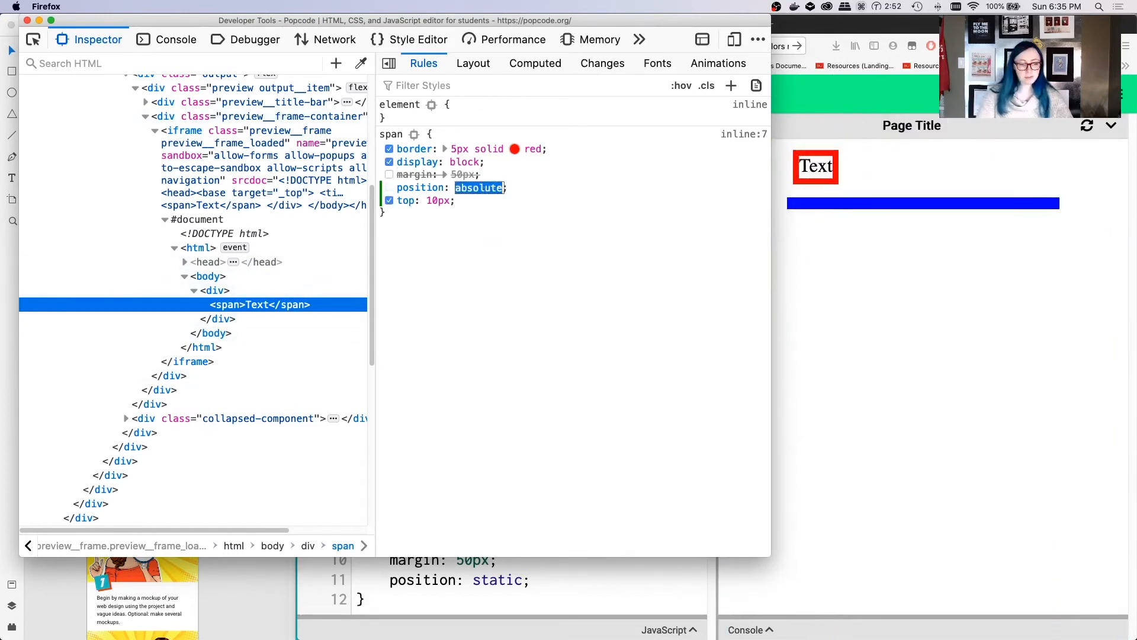
pyautogui.click(213, 290)
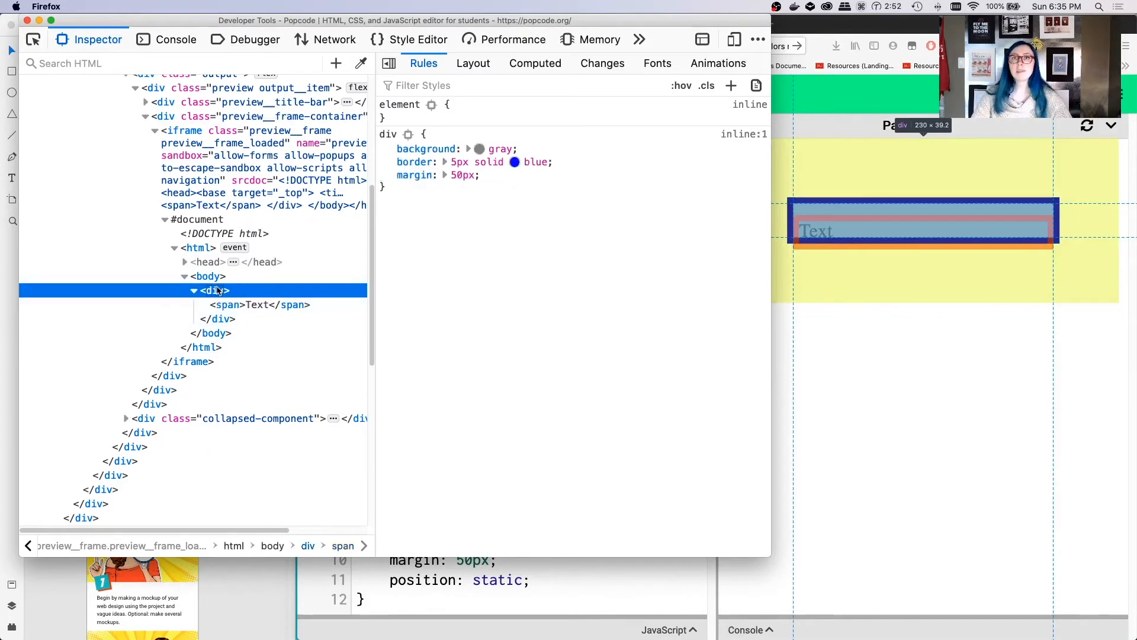
pyautogui.click(258, 304)
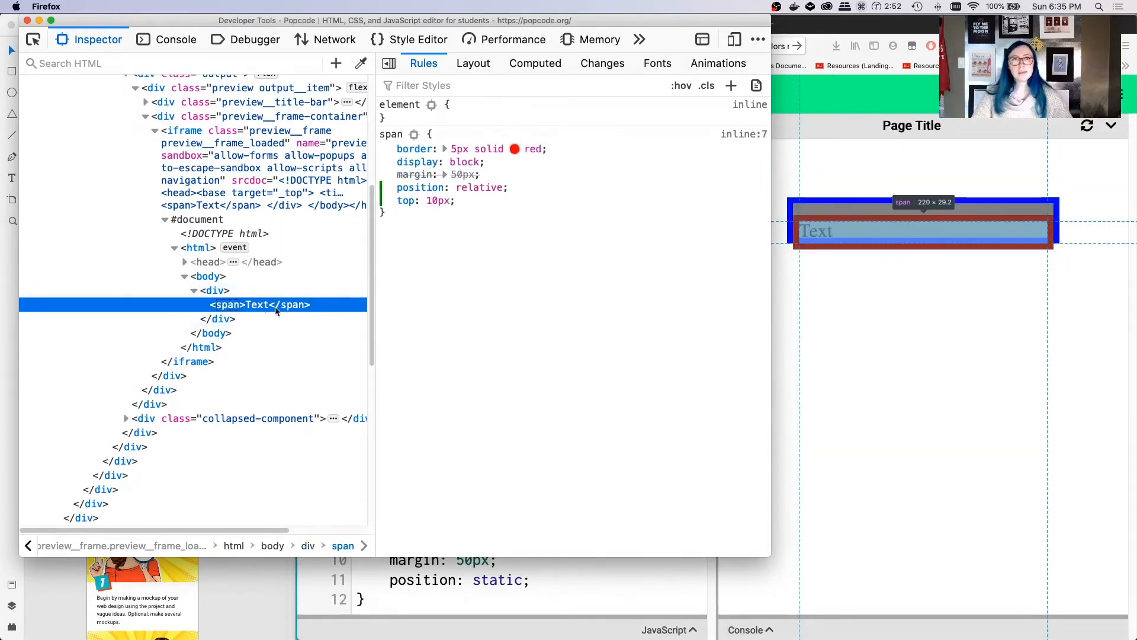
pyautogui.click(214, 290)
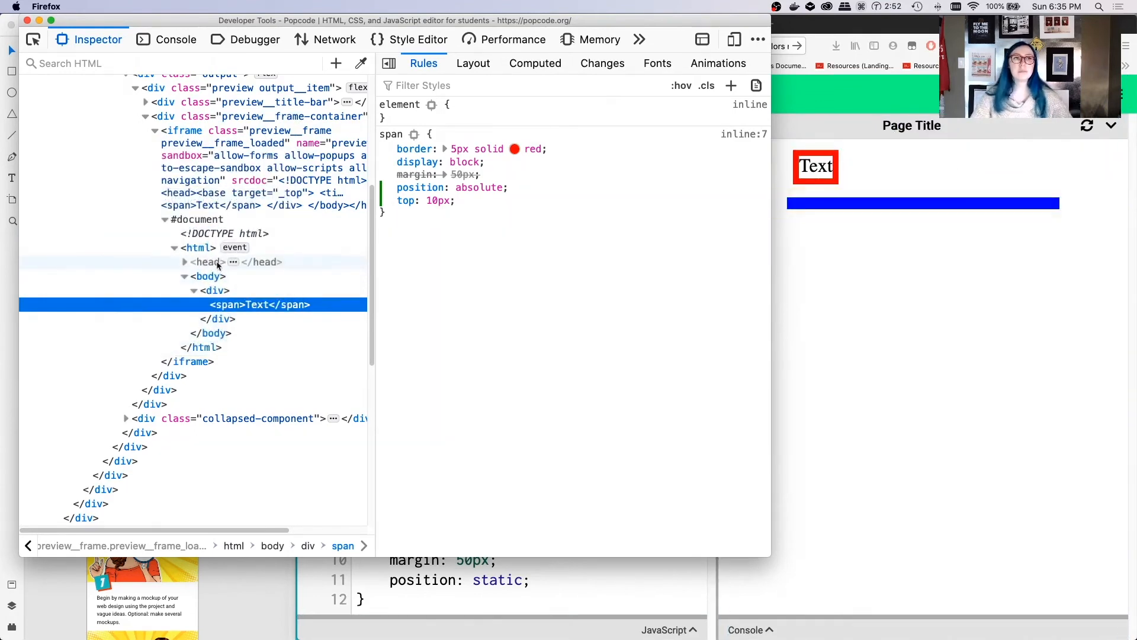
# - Give the div position: relative and switch off the span's position
pyautogui.click(208, 276)
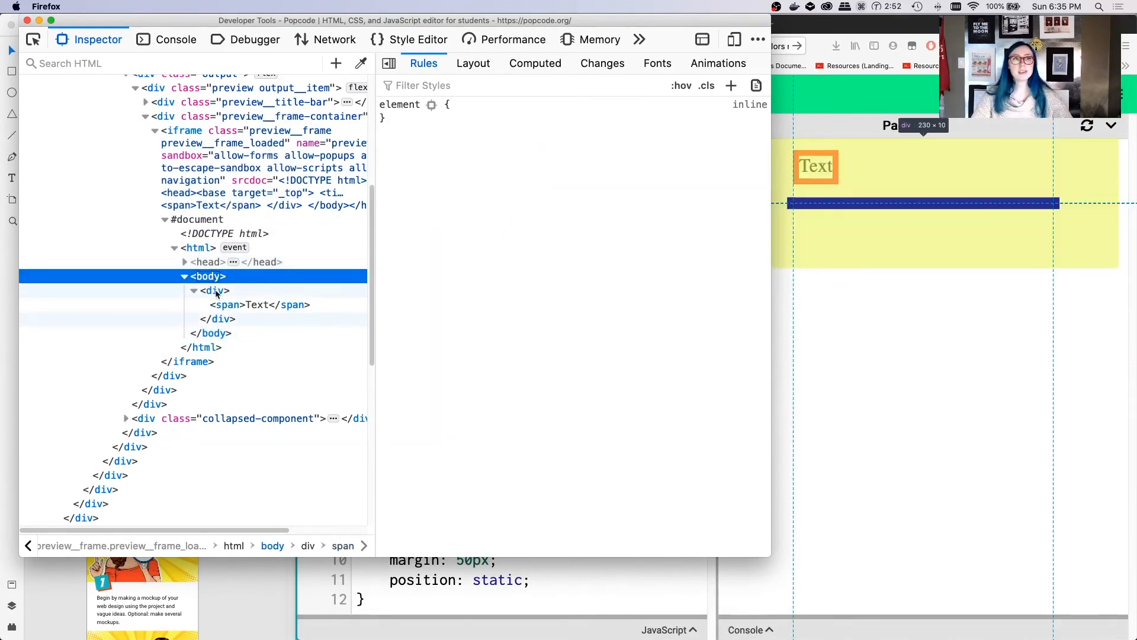
pyautogui.click(216, 290)
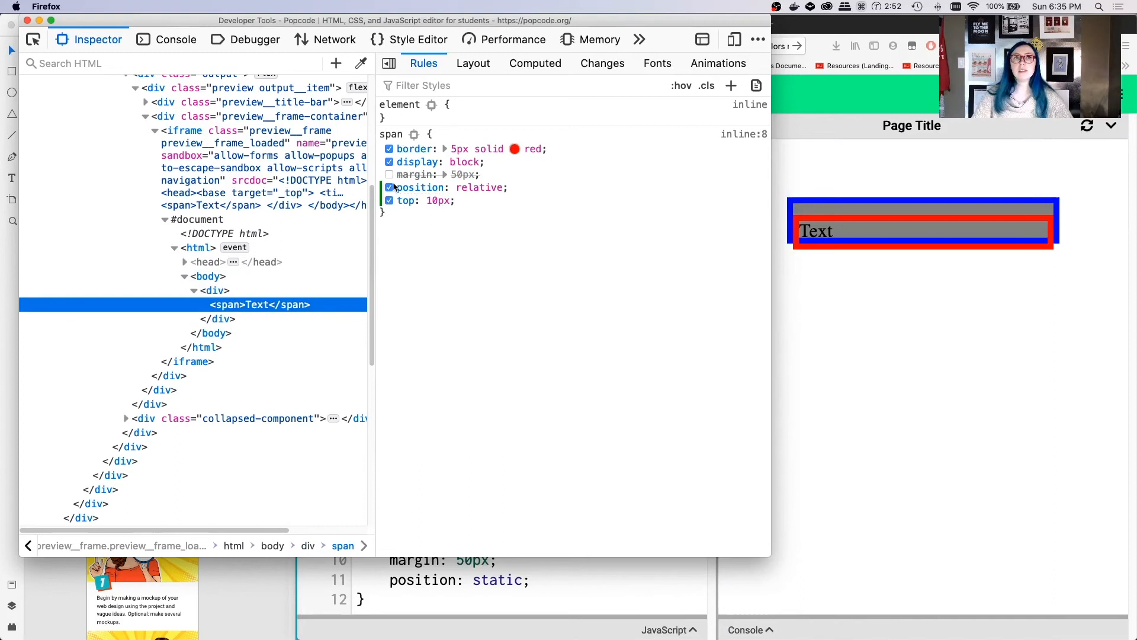
pyautogui.click(213, 290)
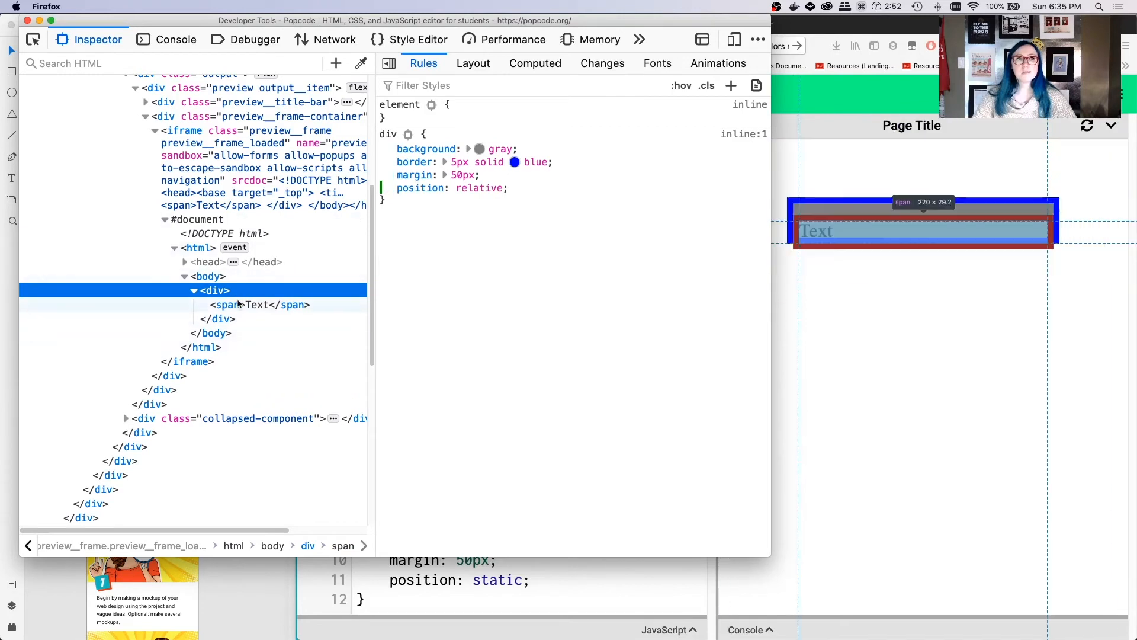
pyautogui.click(257, 304)
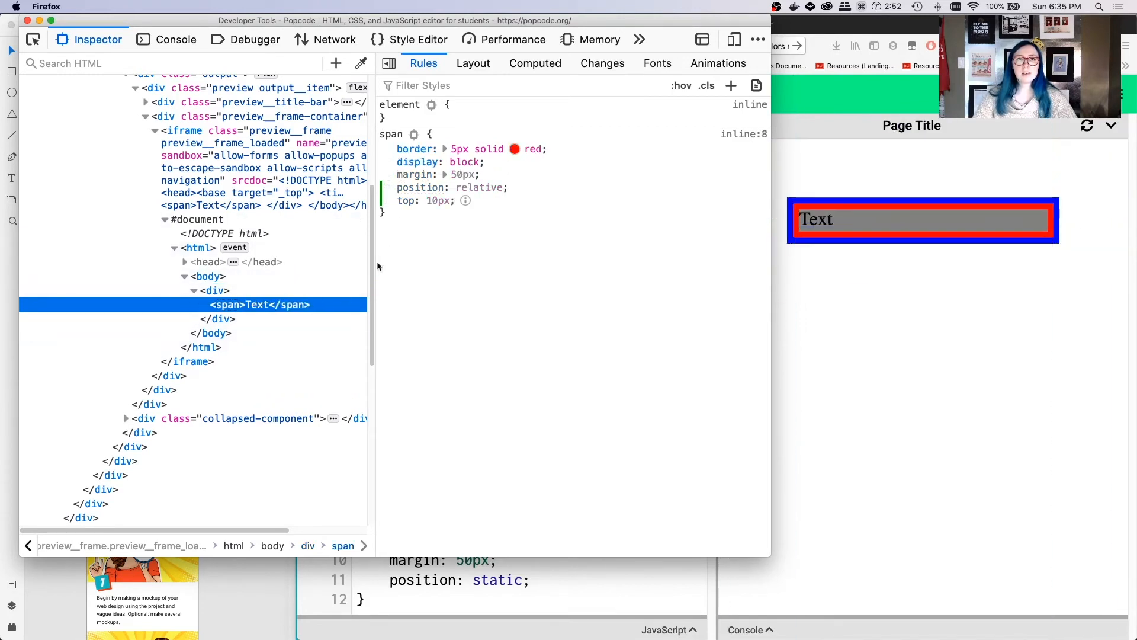
# - Switch off the div's position: relative and pick sticky for the span's position
pyautogui.click(477, 187)
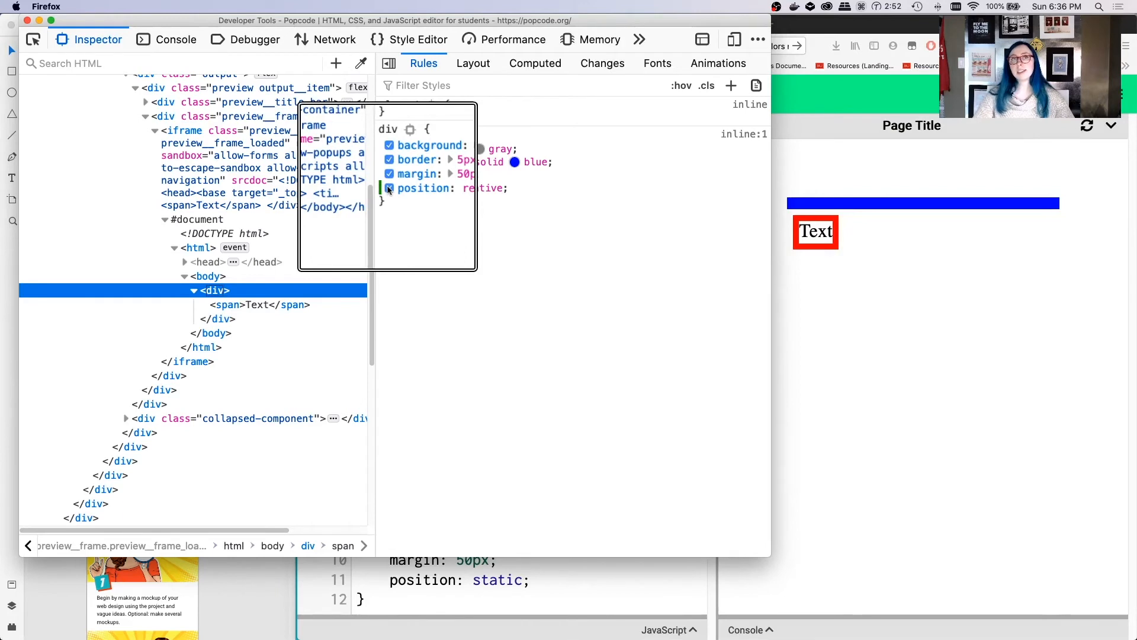
pyautogui.click(389, 188)
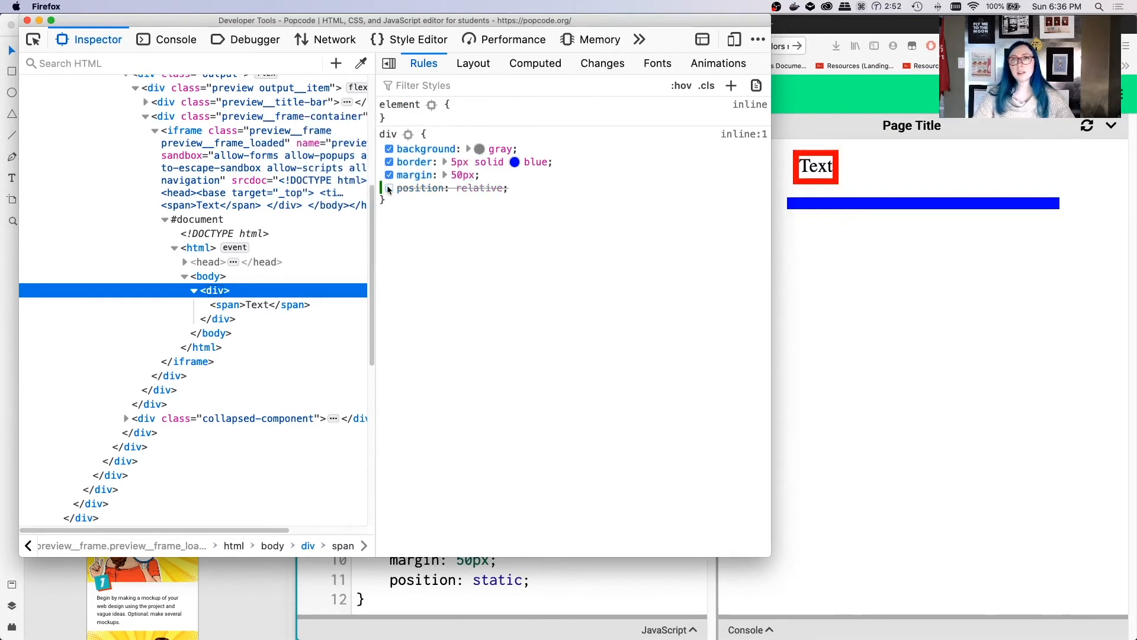
pyautogui.click(388, 188)
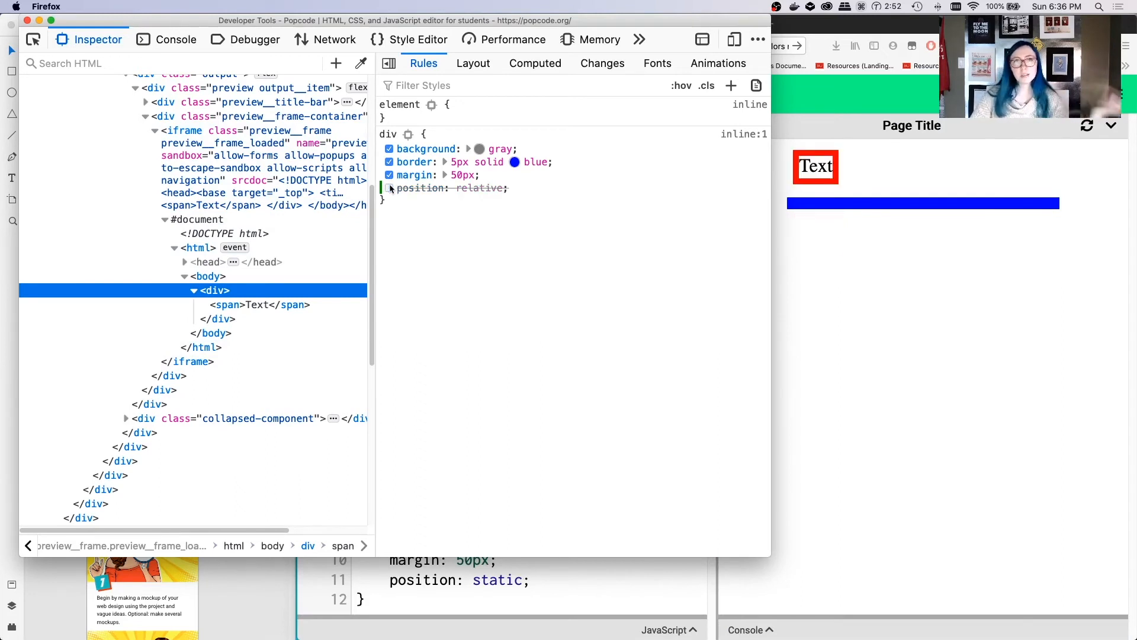
pyautogui.click(389, 188)
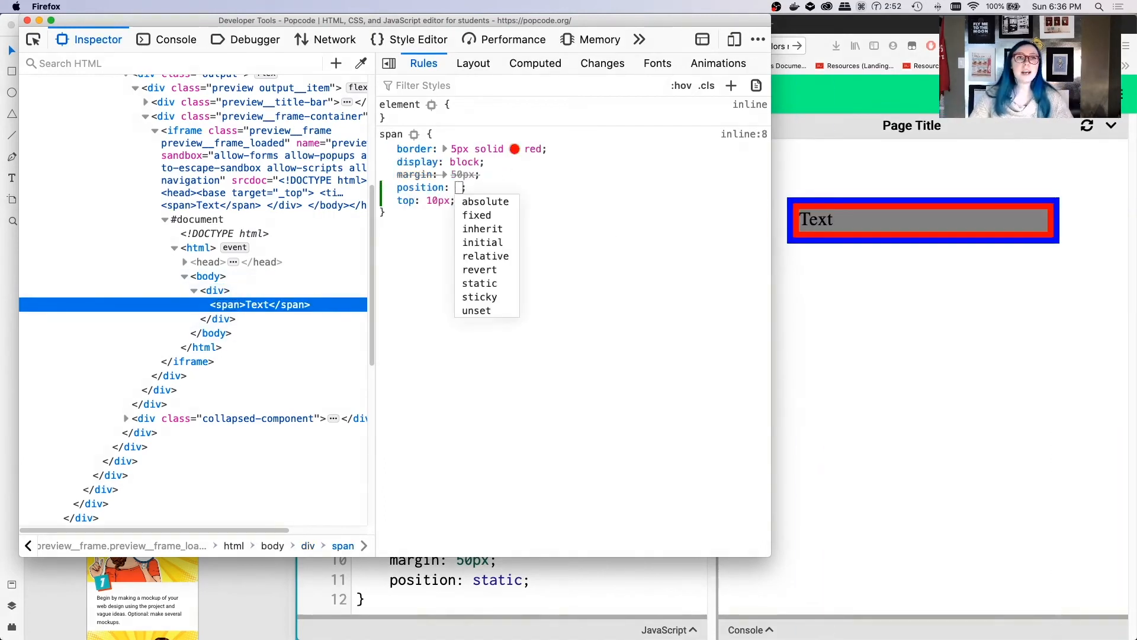
pyautogui.moveTo(479, 297)
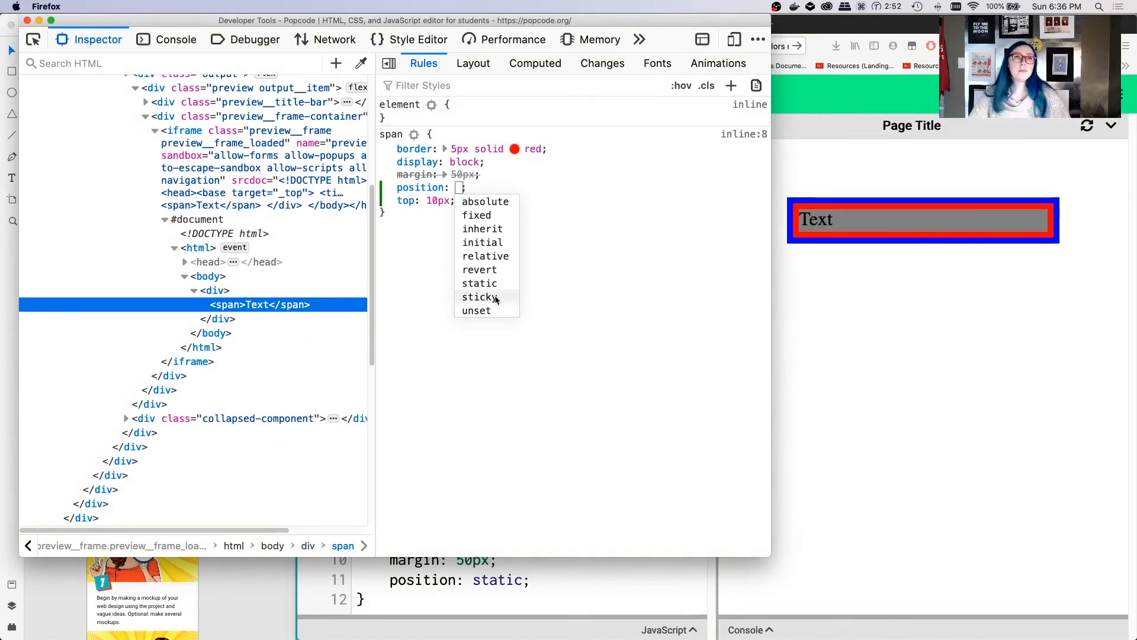
pyautogui.click(480, 298)
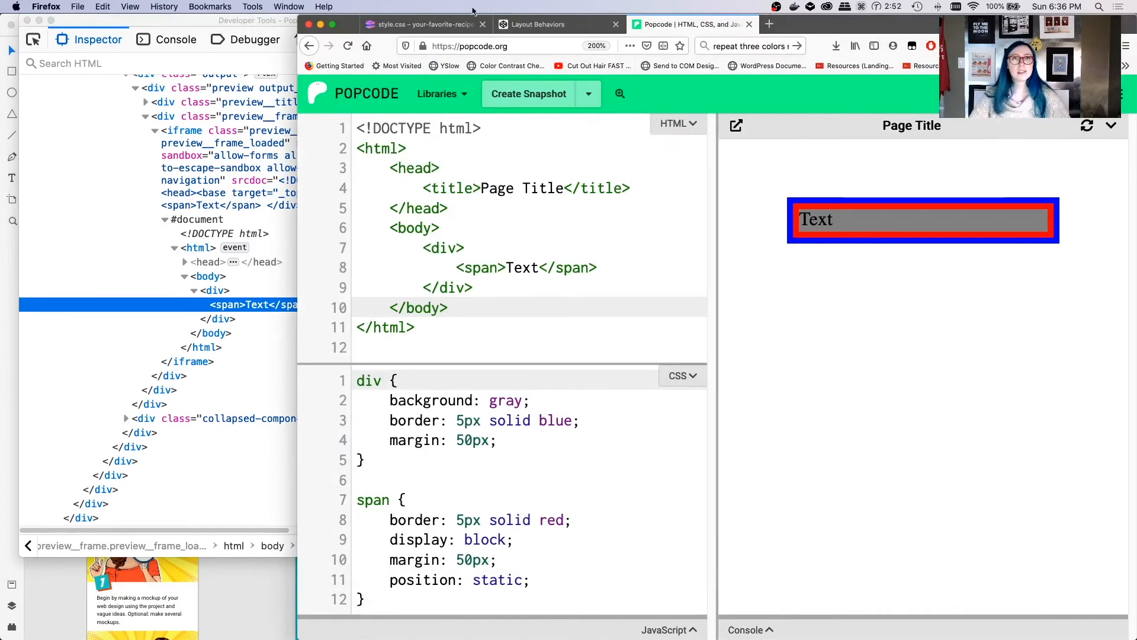
# - Change .recipe-intro-title's position from fixed to sticky in style.css
pyautogui.click(421, 24)
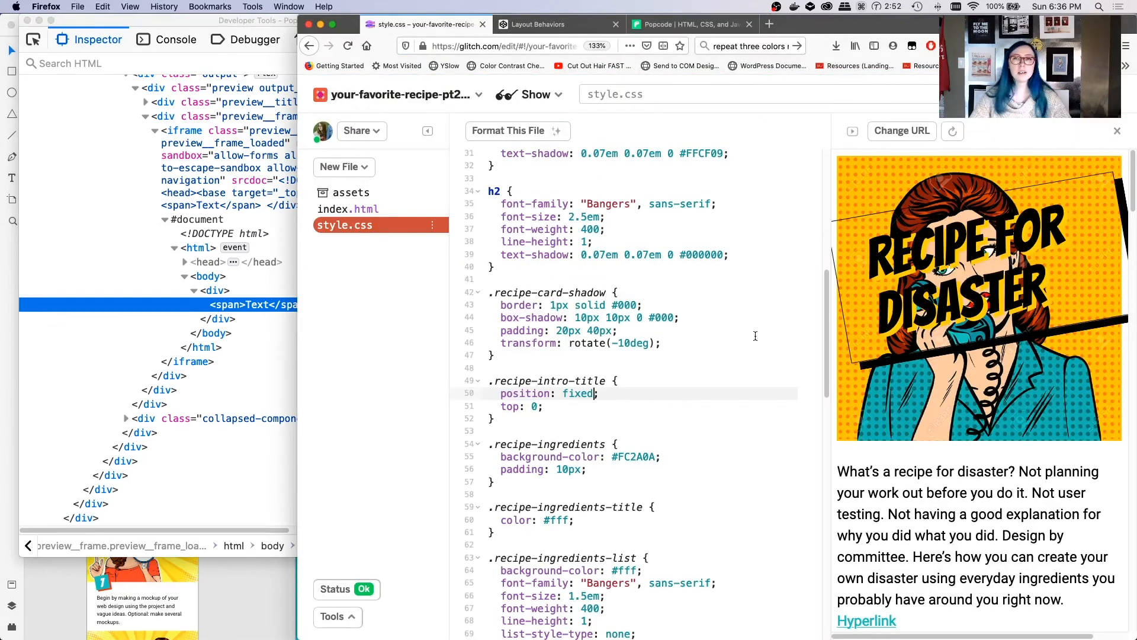
pyautogui.doubleClick(578, 394)
pyautogui.write('st')
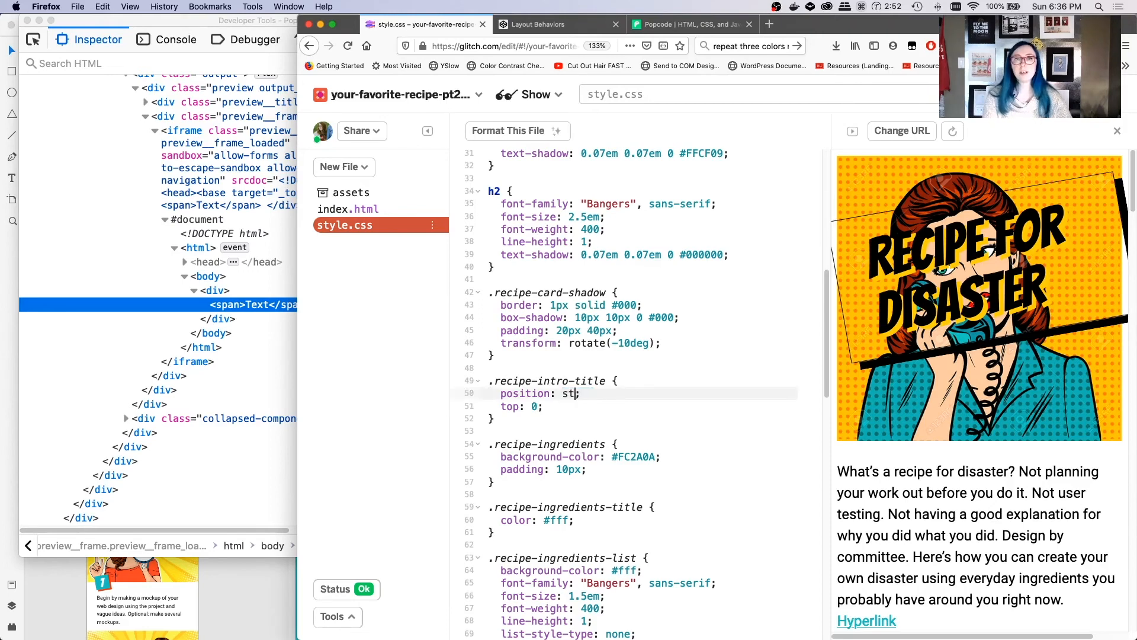
pyautogui.write('icky')
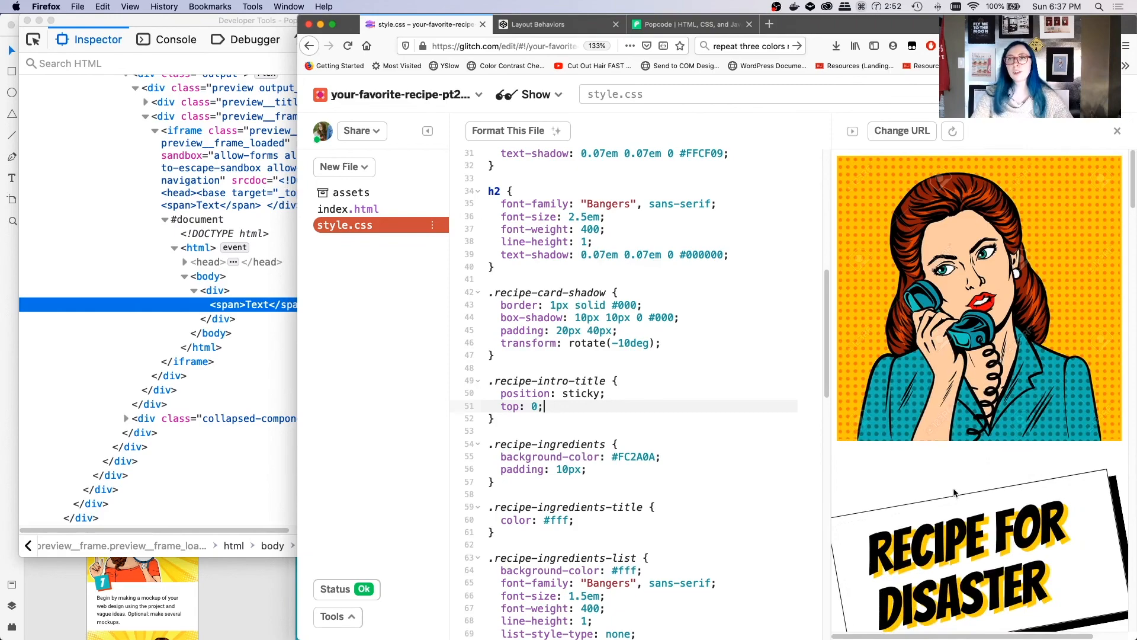
# - Scroll the preview to check the title card stays pinned at the top
pyautogui.scroll(-3)
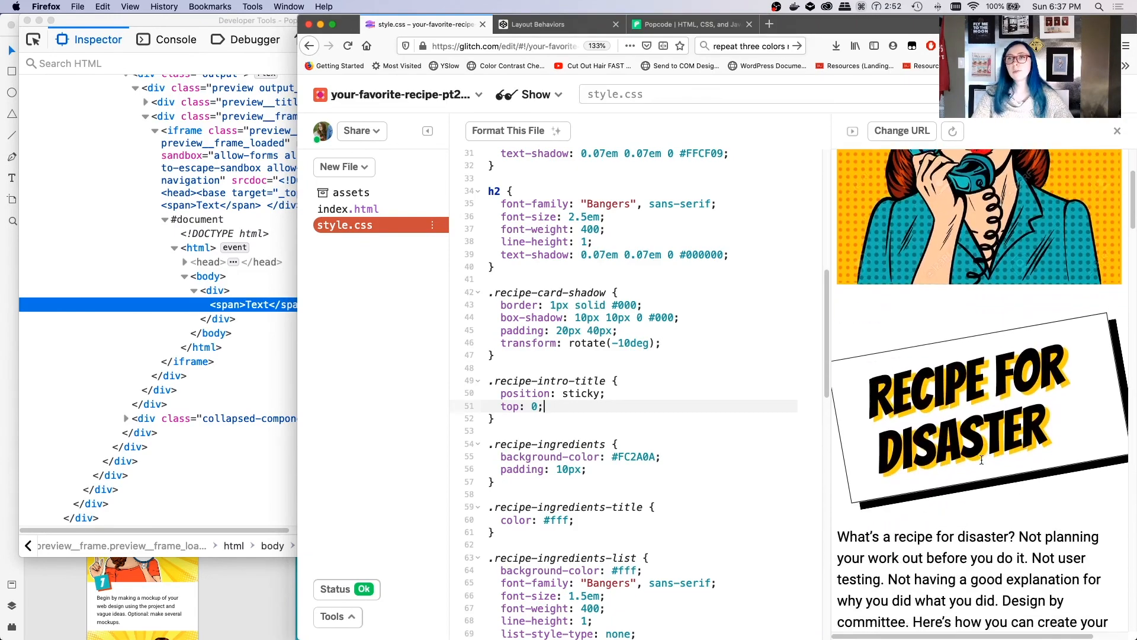
pyautogui.scroll(-3)
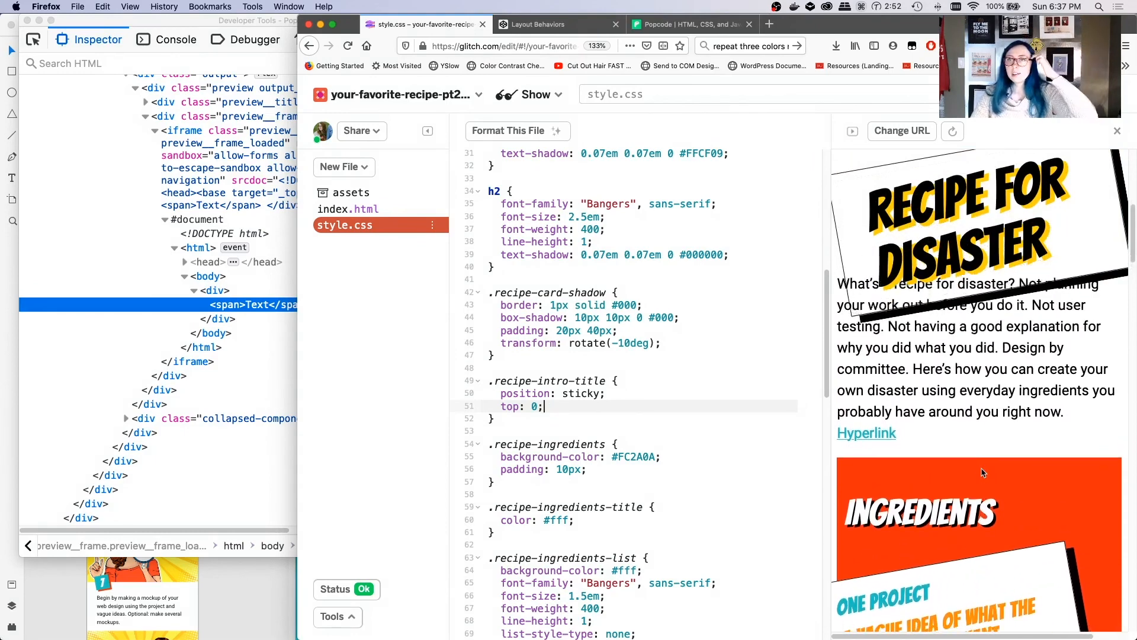
pyautogui.scroll(-3)
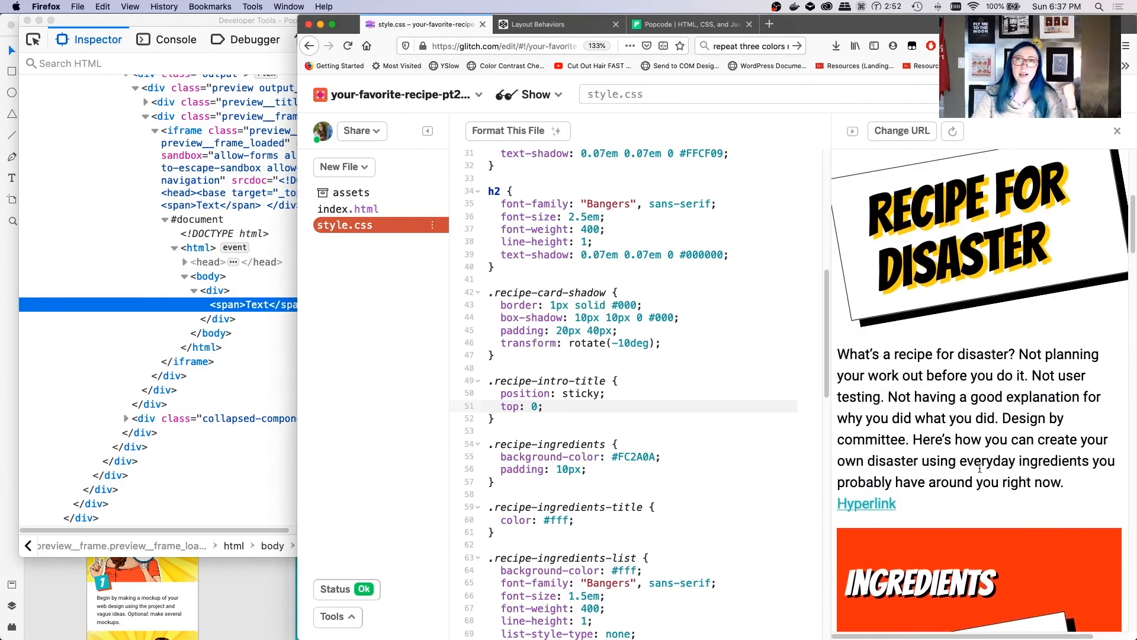
pyautogui.scroll(-3)
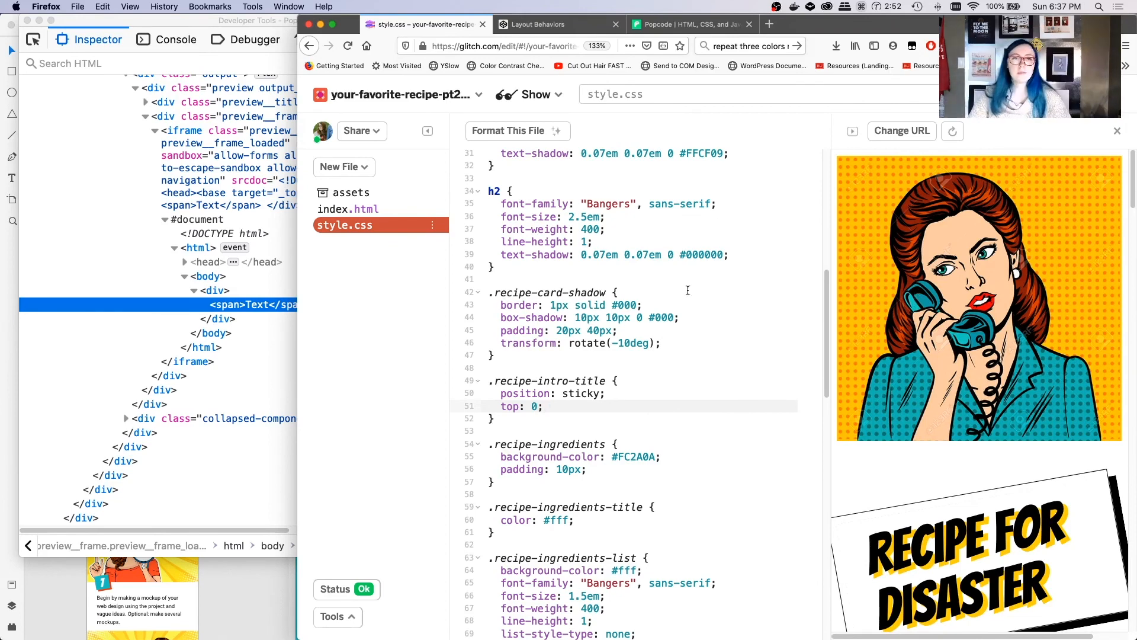
pyautogui.click(541, 406)
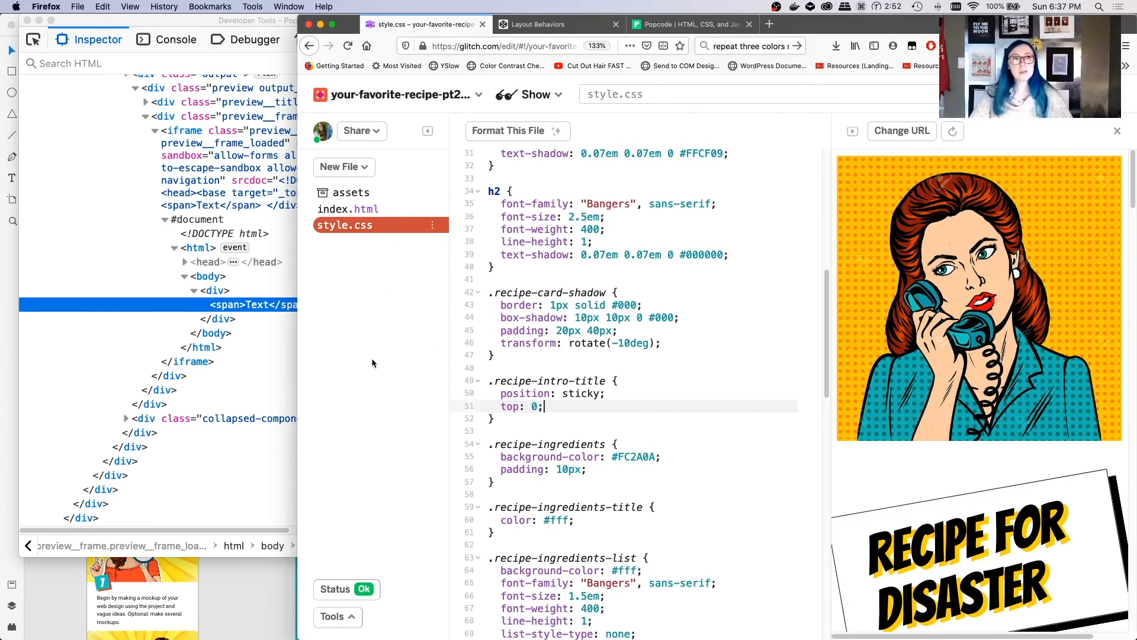